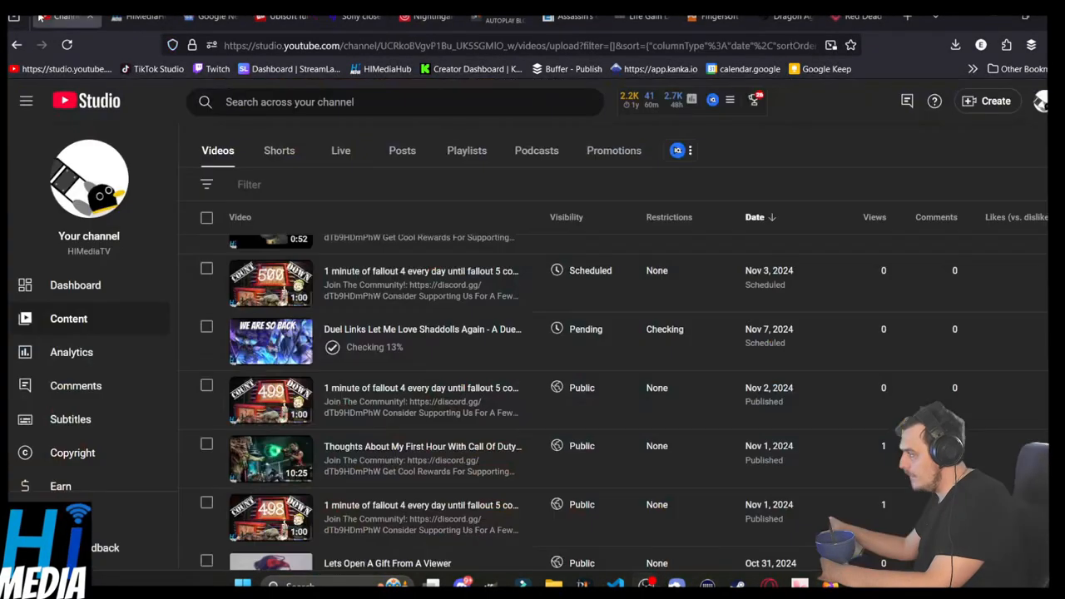
# Step: Read the Boing Boing Ubisoft NFT game article down to the internal investigation passage, highlighting it
pyautogui.click(283, 10)
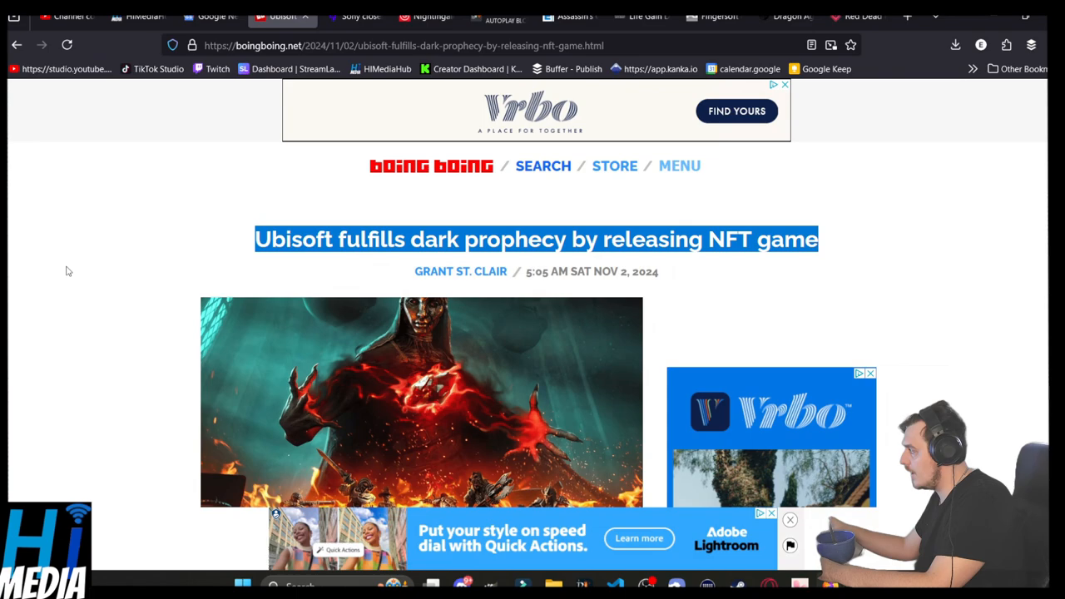
pyautogui.scroll(-3)
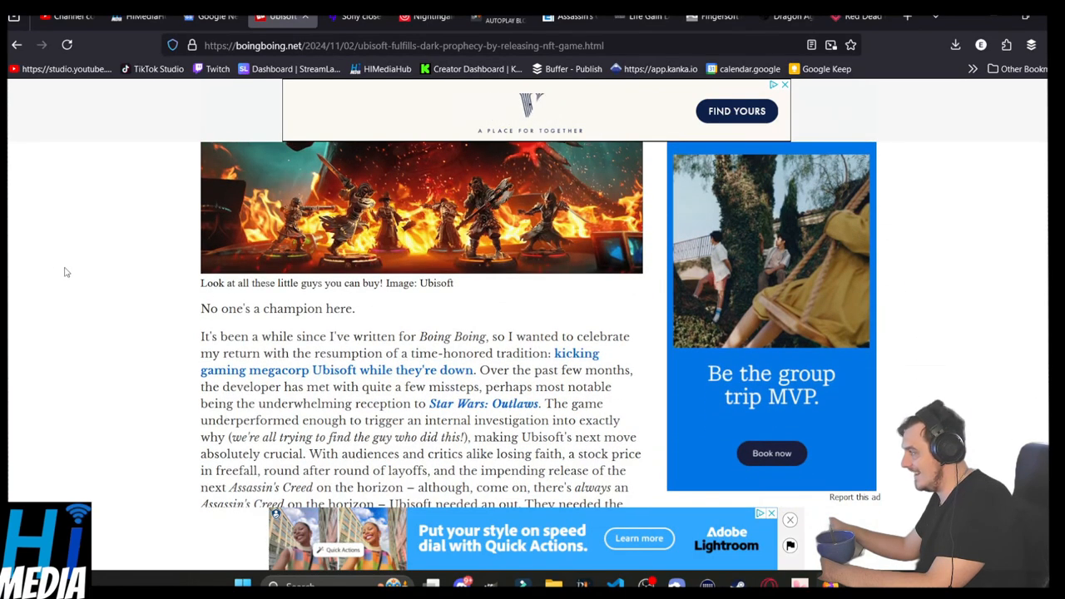
pyautogui.scroll(-3)
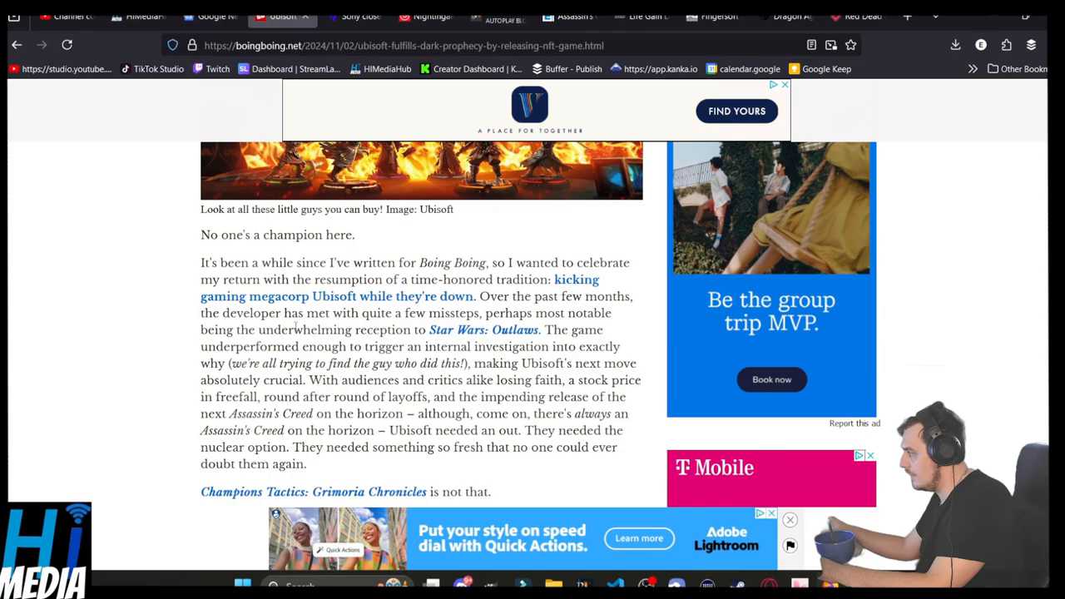
pyautogui.moveTo(299, 312); pyautogui.dragTo(449, 313)
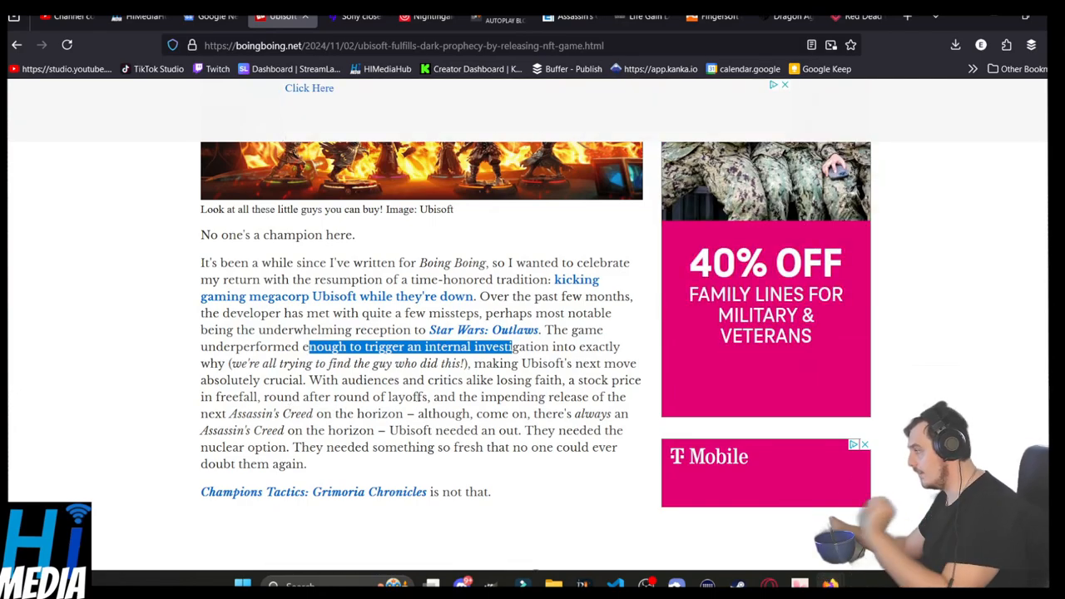
# Step: Highlight the triple-A Ubisoft and turn-based battles passages, then bring up The Verge's Concord article
pyautogui.scroll(-3)
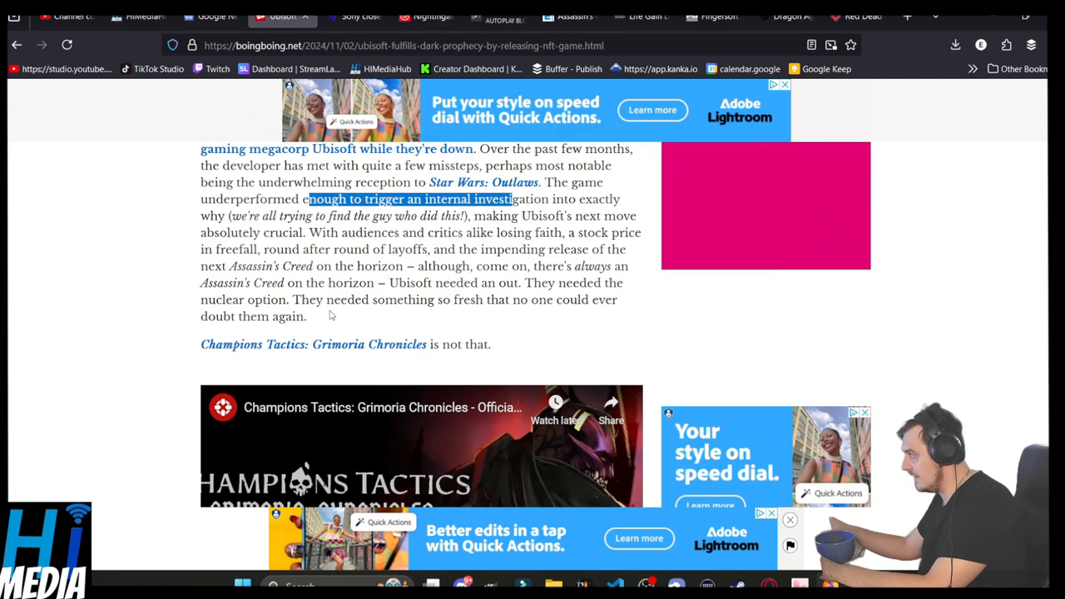
pyautogui.scroll(-3)
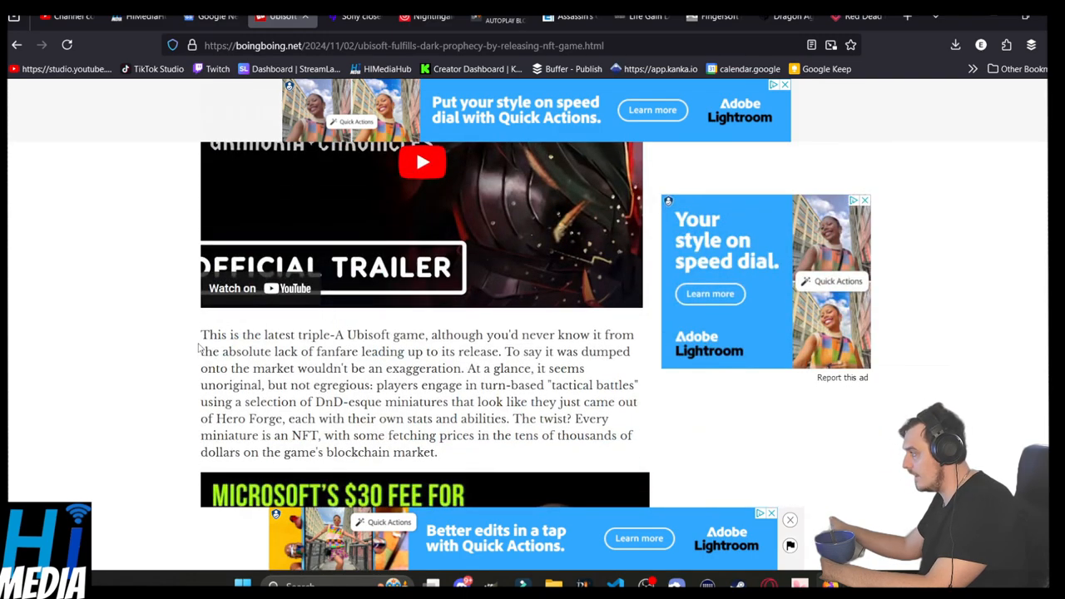
pyautogui.moveTo(200, 335); pyautogui.dragTo(303, 335)
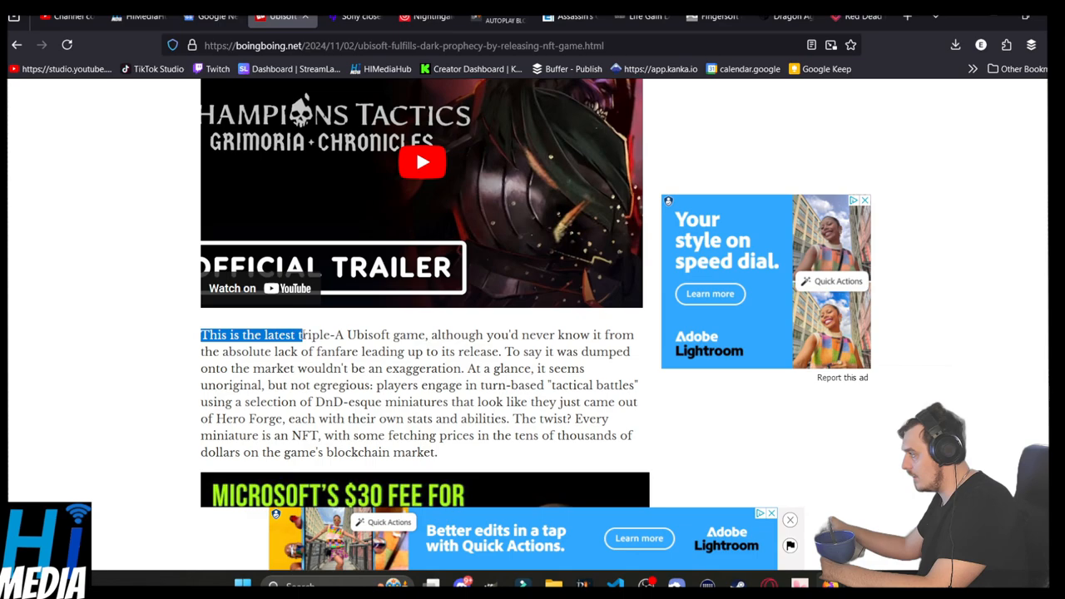
pyautogui.moveTo(303, 334); pyautogui.dragTo(391, 335)
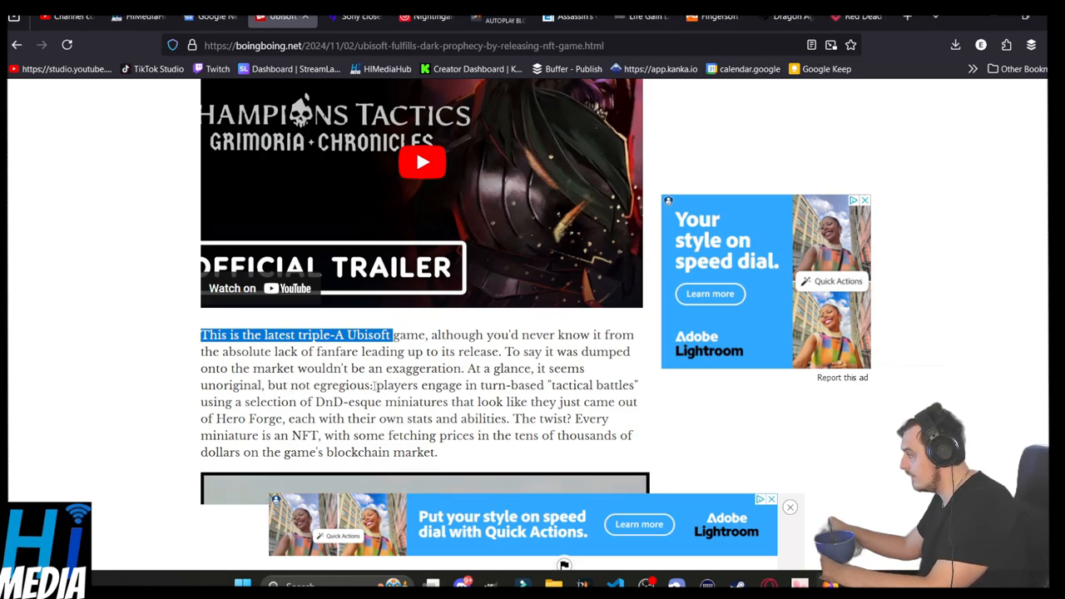
pyautogui.moveTo(419, 384); pyautogui.dragTo(536, 384)
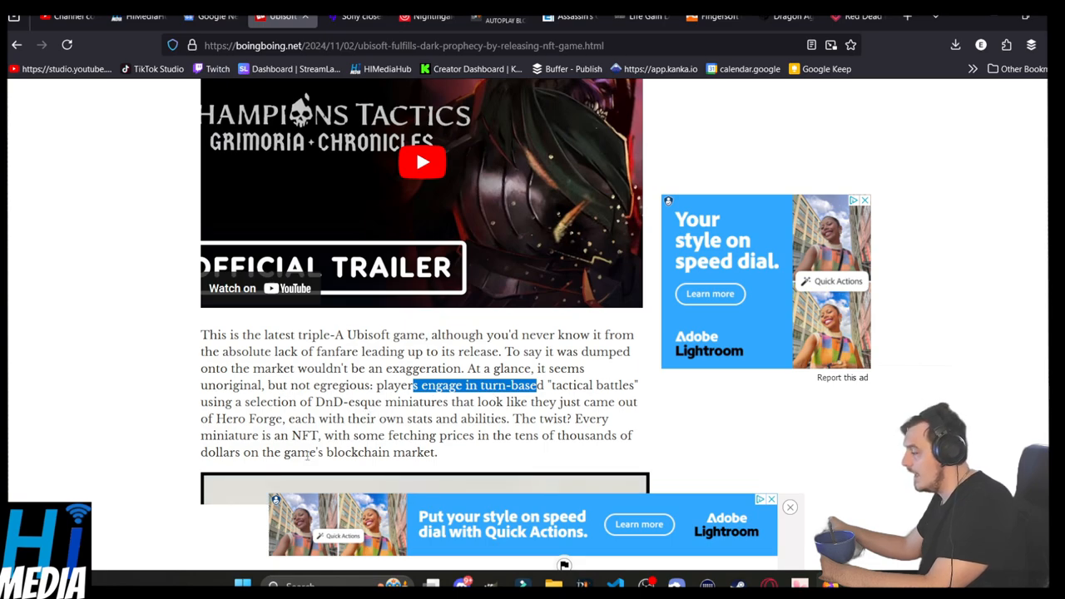
pyautogui.moveTo(98, 468)
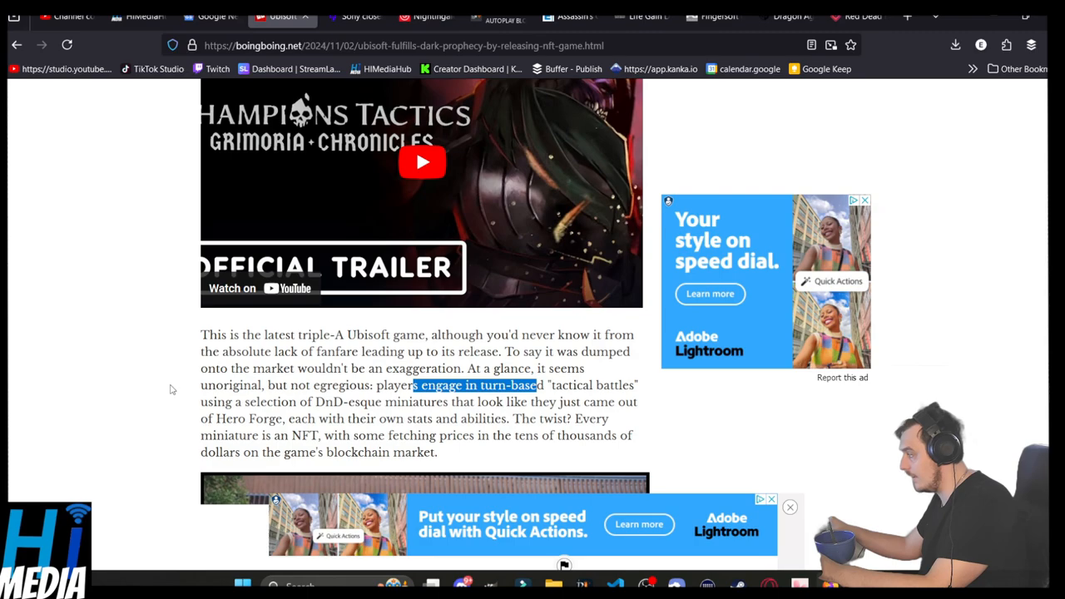
pyautogui.click(789, 506)
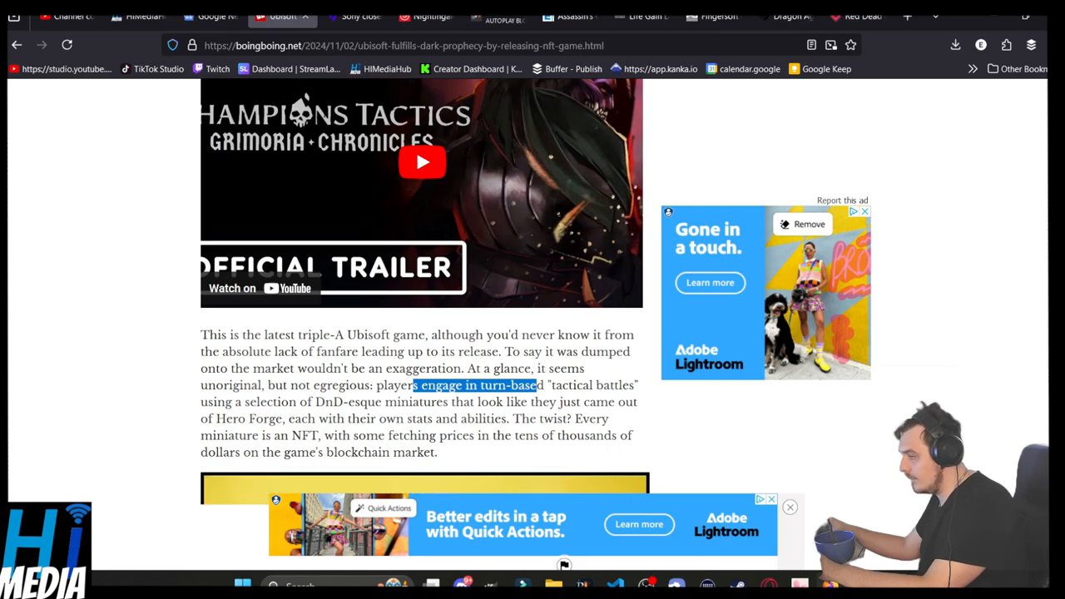
pyautogui.click(353, 14)
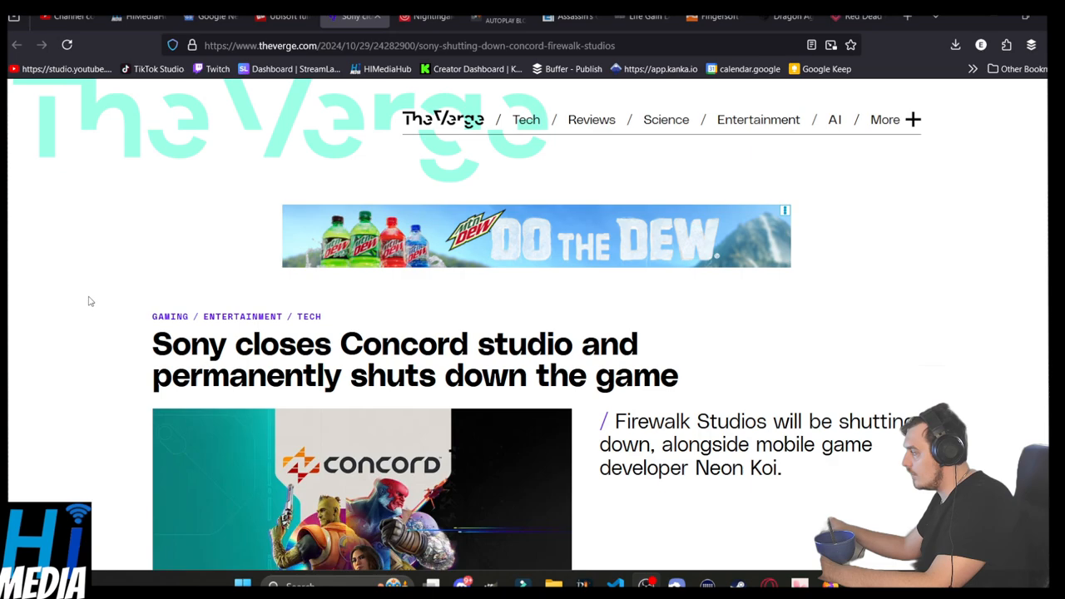
# Step: Read The Verge Concord closure article, highlighting Hulst's paragraph and the live service growth line
pyautogui.scroll(-3)
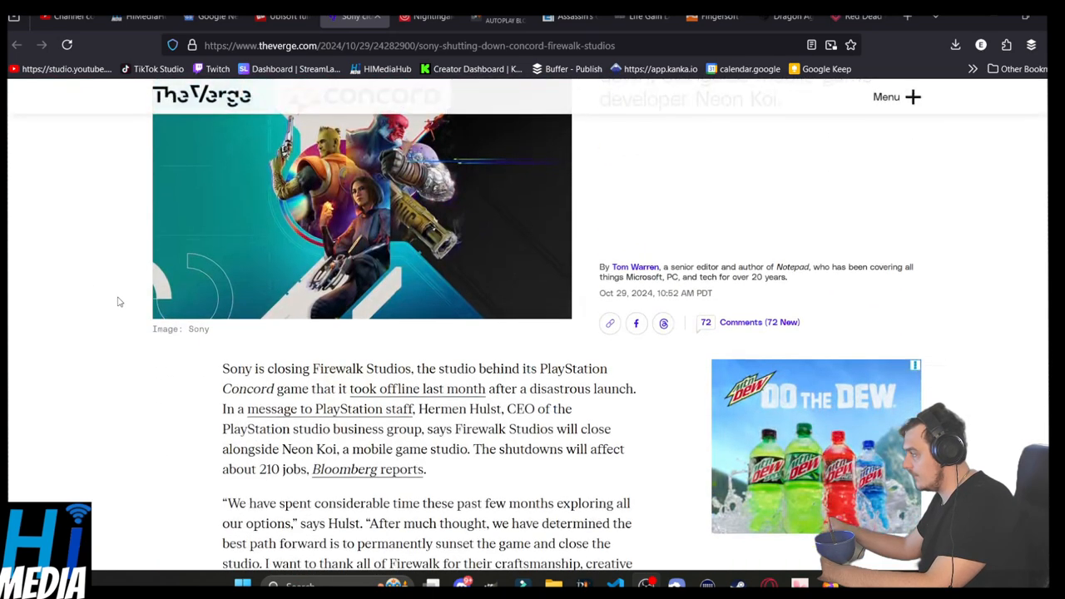
pyautogui.scroll(-3)
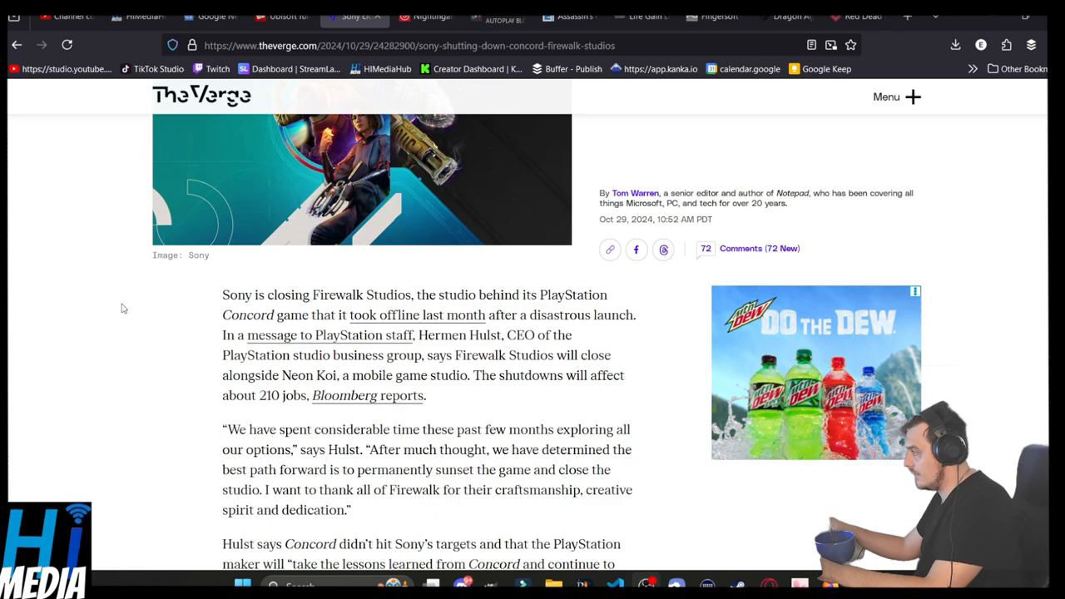
pyautogui.moveTo(143, 286)
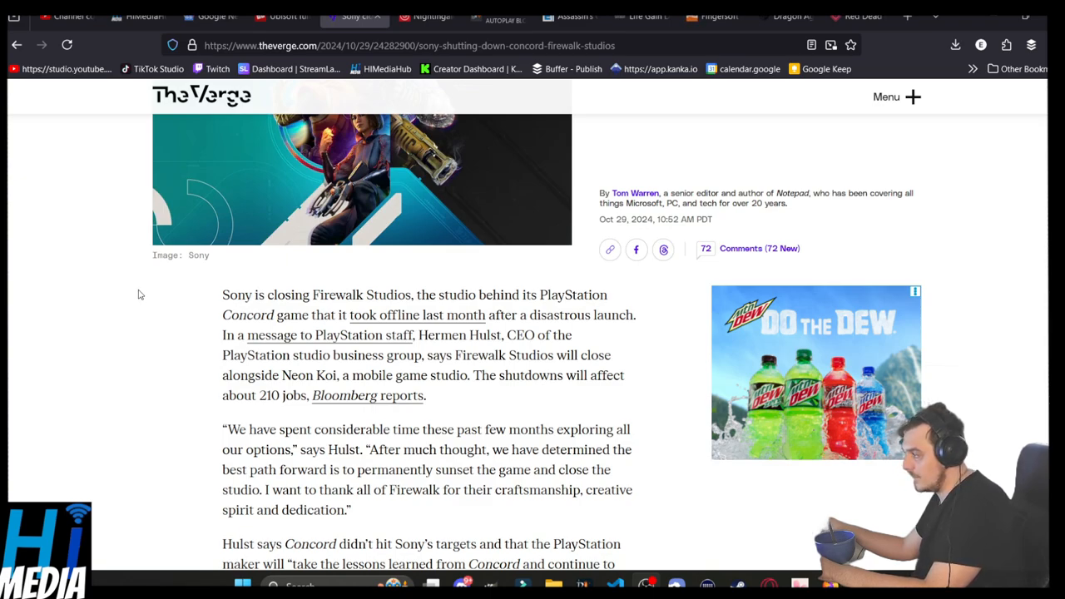
pyautogui.scroll(-3)
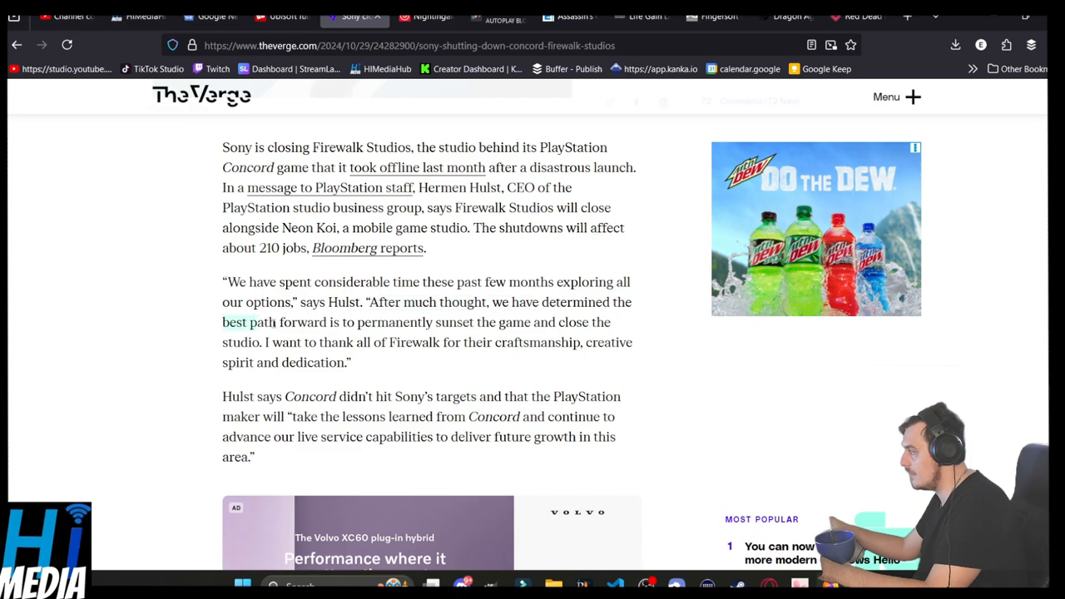
pyautogui.moveTo(223, 322); pyautogui.dragTo(611, 322)
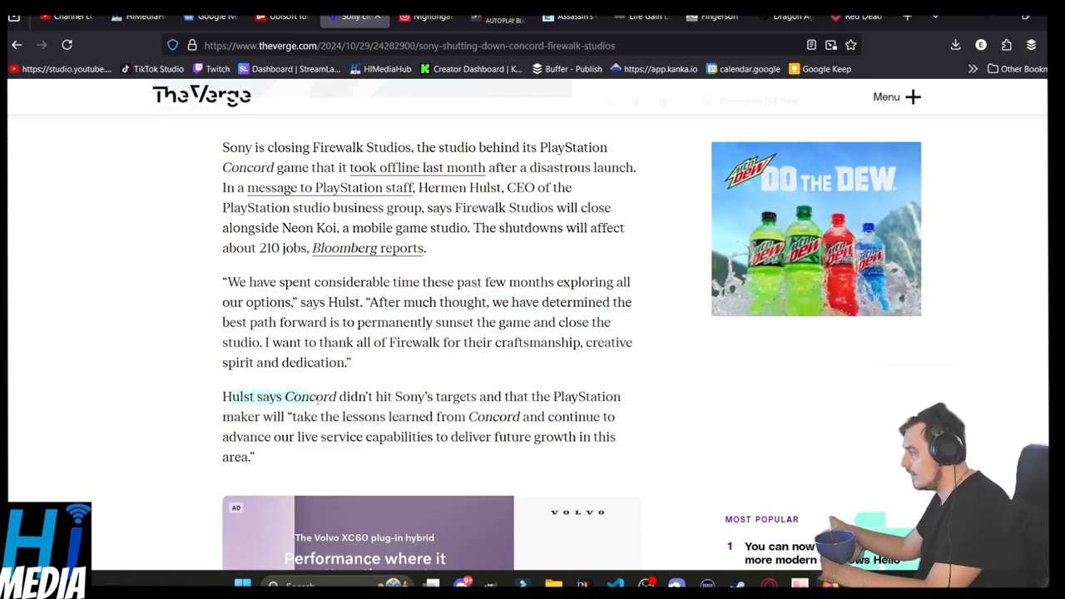
pyautogui.moveTo(338, 396); pyautogui.dragTo(518, 396)
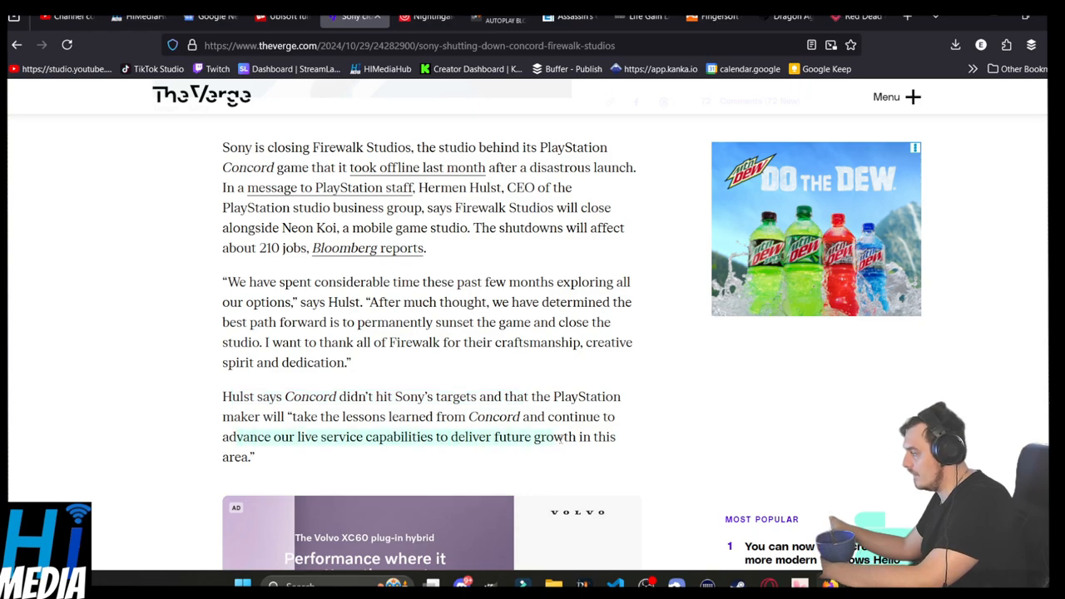
pyautogui.moveTo(333, 451)
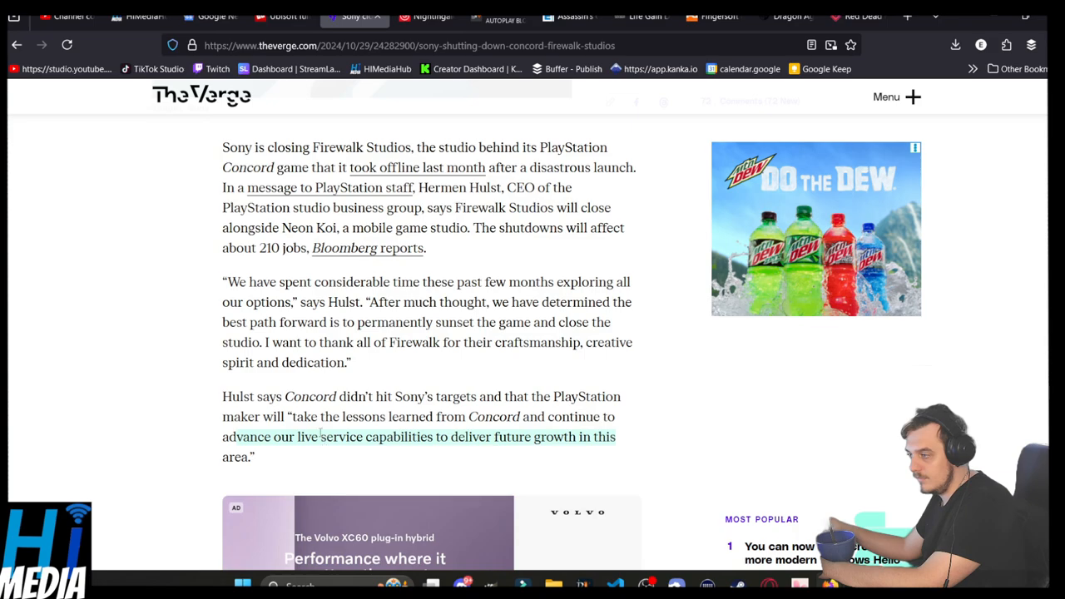
pyautogui.scroll(3)
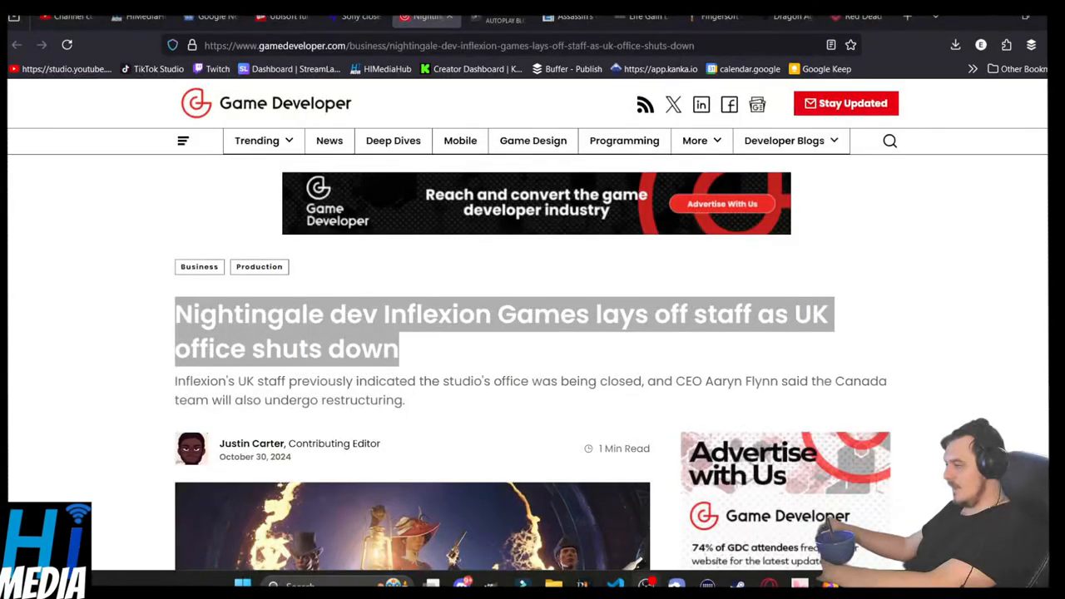
# Step: Highlight the article summary, the CEO's statement and the remarkable team members quote
pyautogui.click(167, 317)
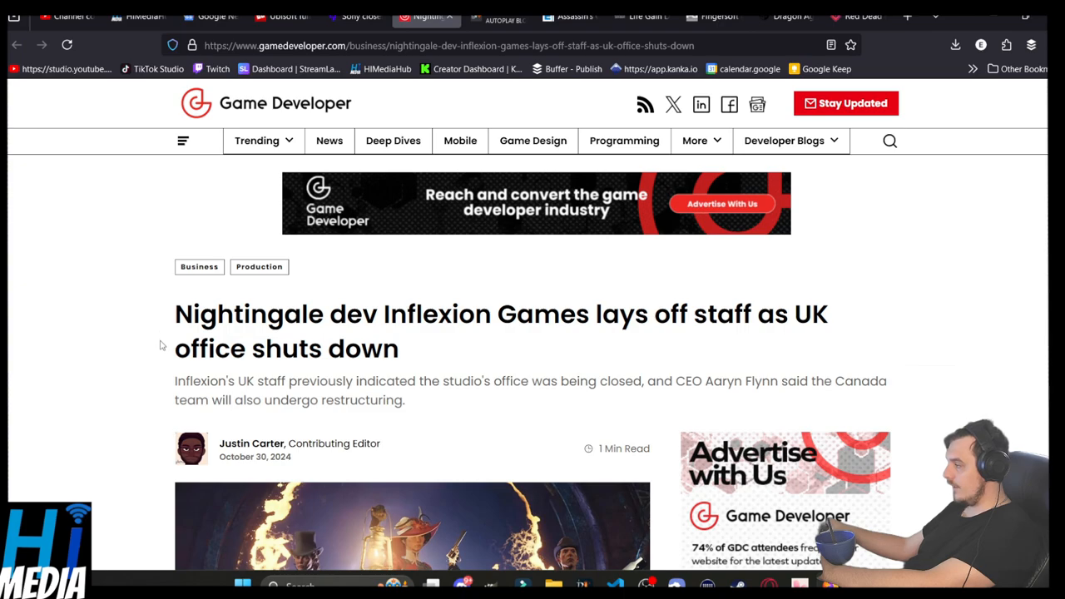
pyautogui.moveTo(163, 340)
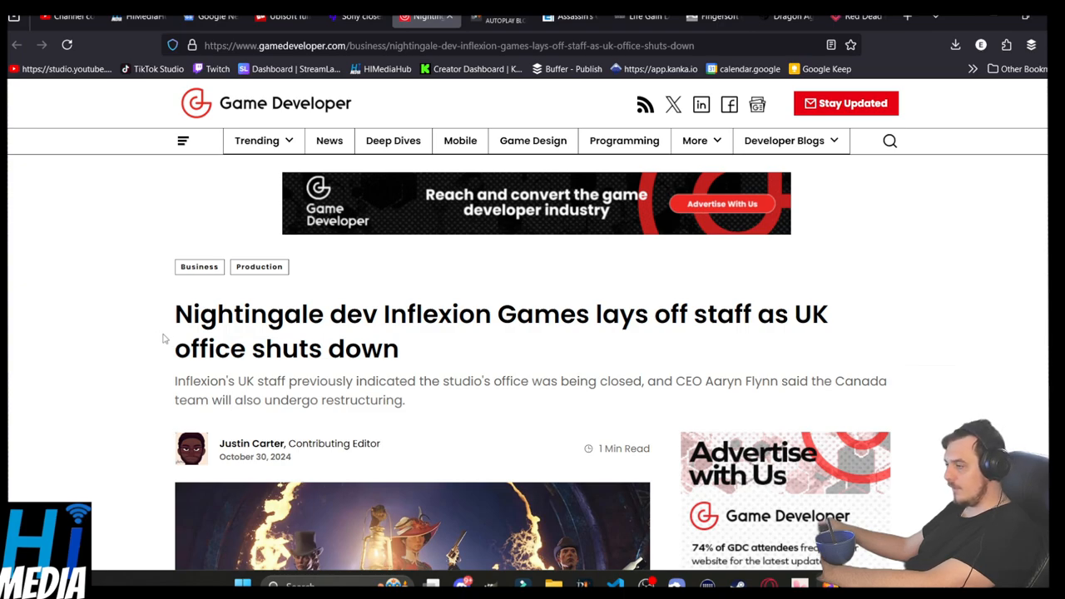
pyautogui.moveTo(206, 382)
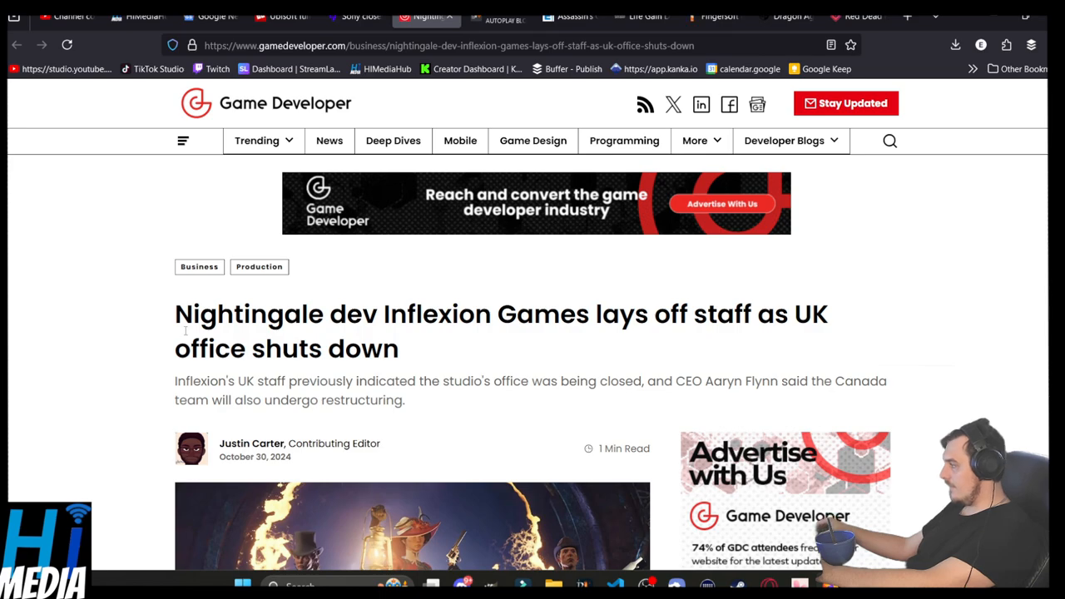
pyautogui.moveTo(130, 341)
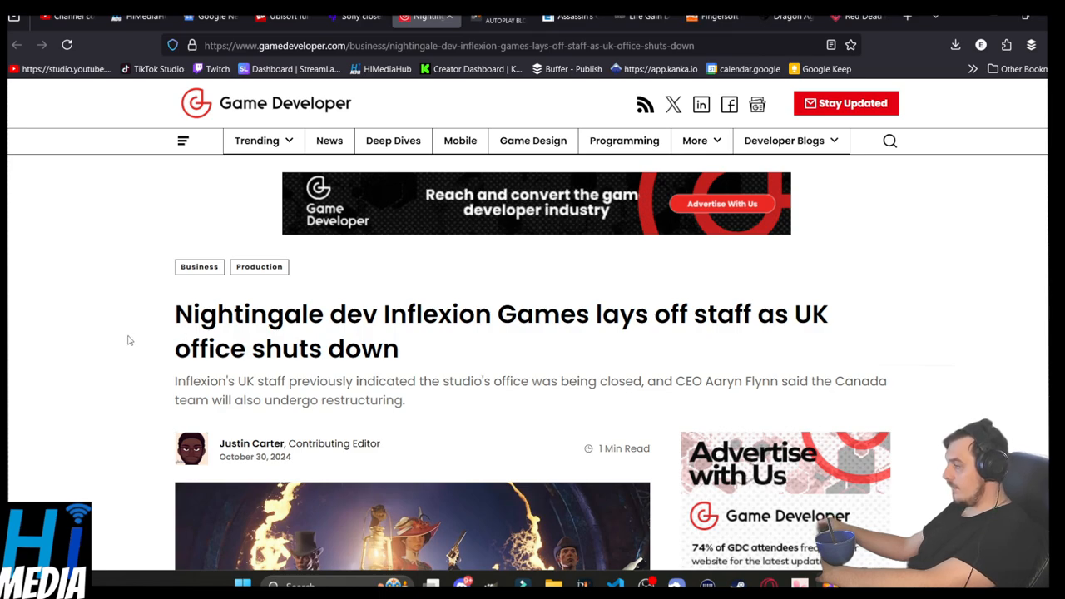
pyautogui.scroll(-3)
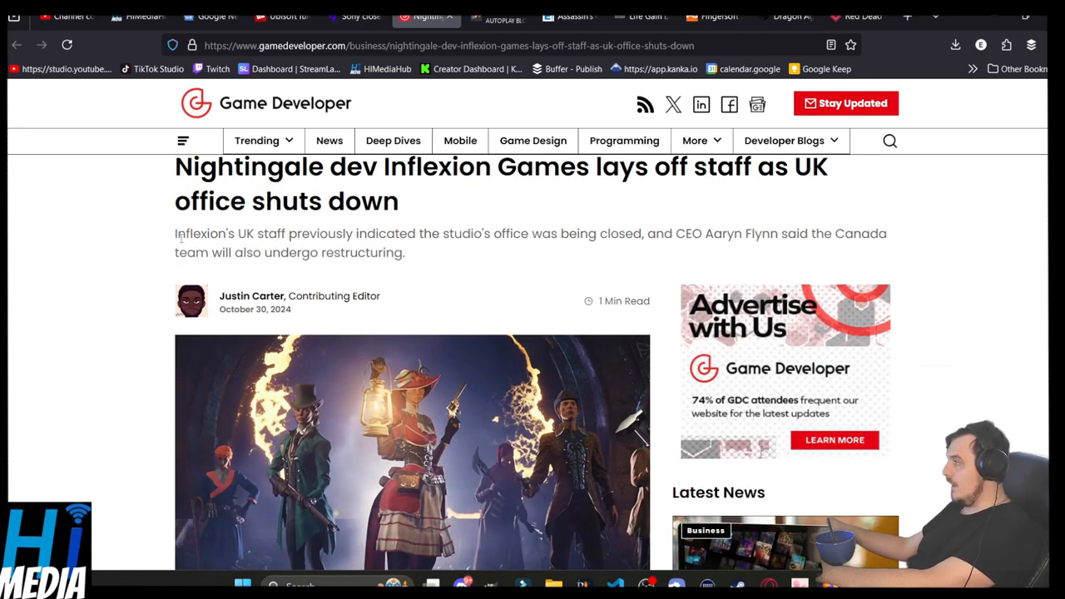
pyautogui.moveTo(174, 233); pyautogui.dragTo(541, 233)
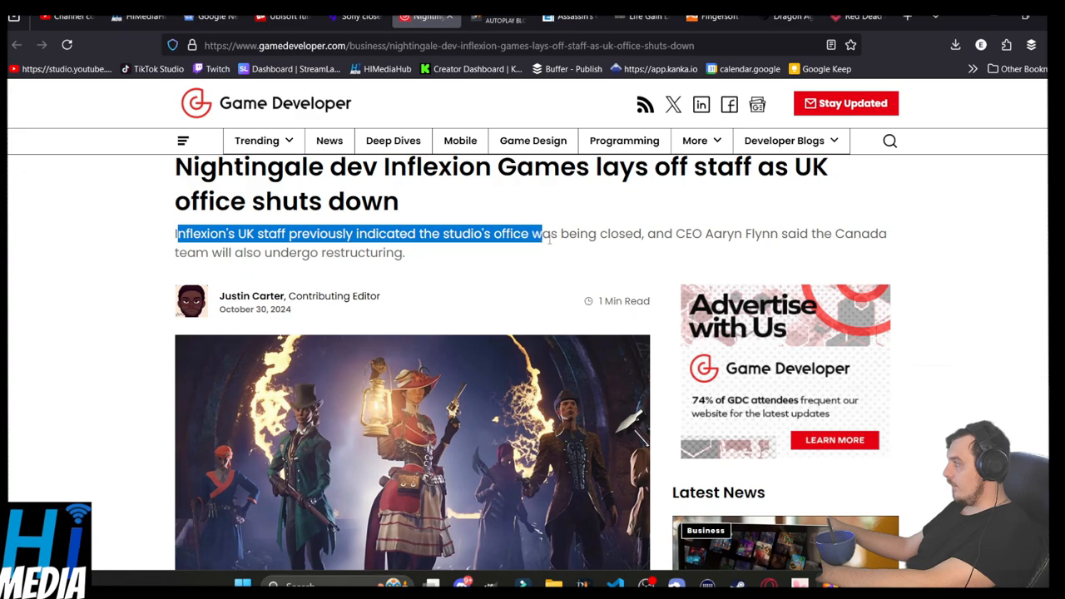
pyautogui.moveTo(541, 233); pyautogui.dragTo(823, 233)
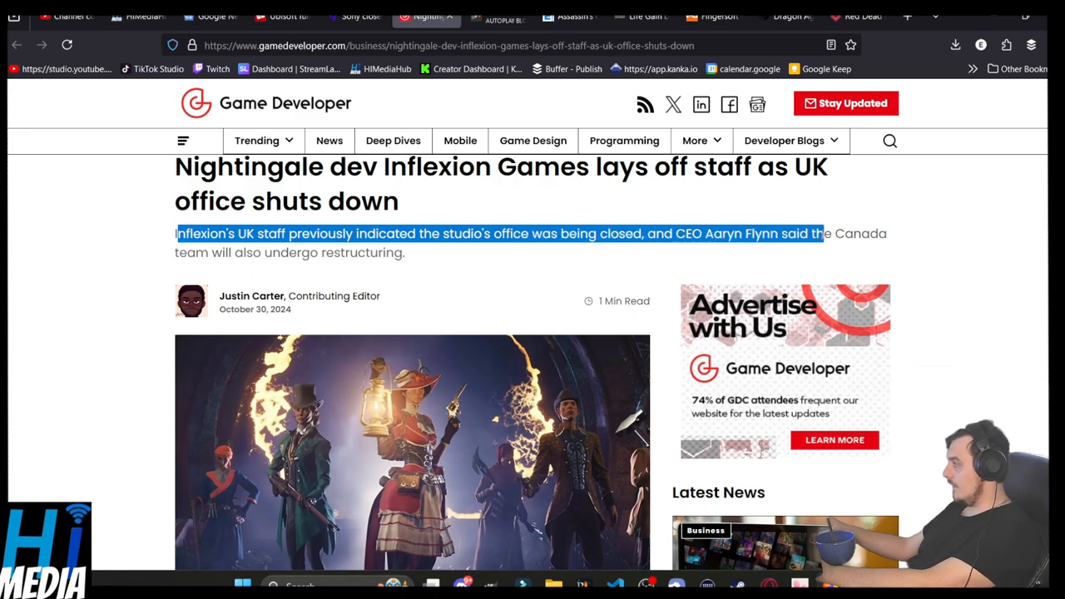
pyautogui.scroll(-3)
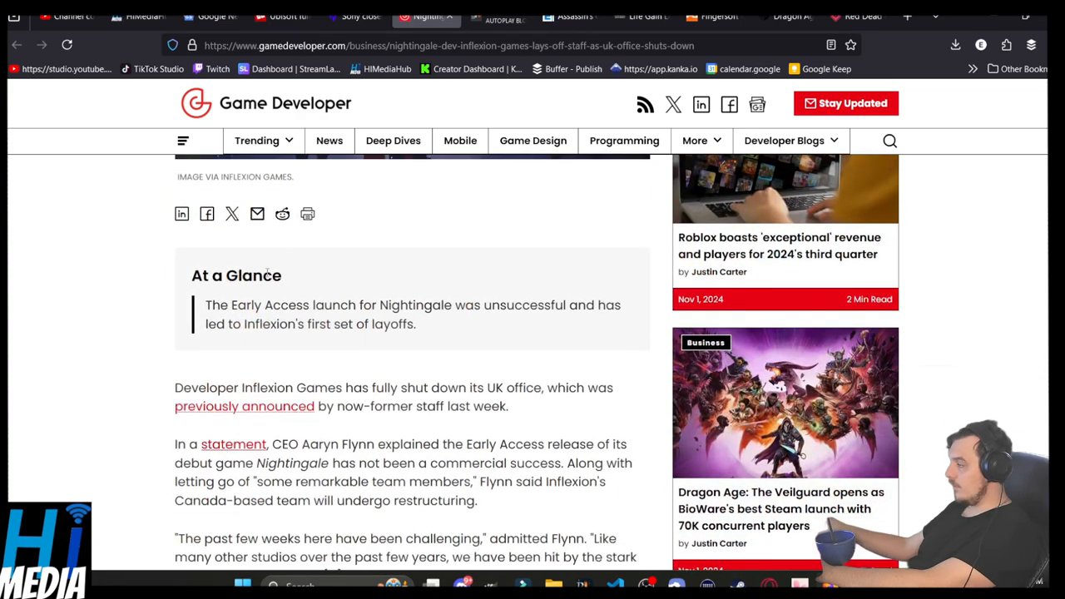
pyautogui.scroll(-3)
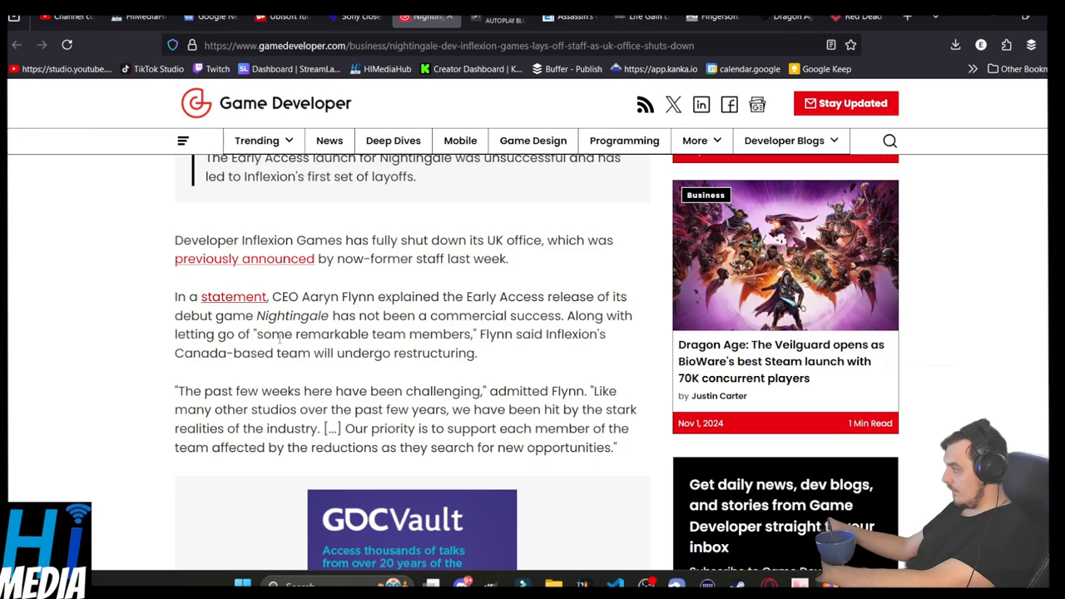
pyautogui.moveTo(285, 333); pyautogui.dragTo(450, 333)
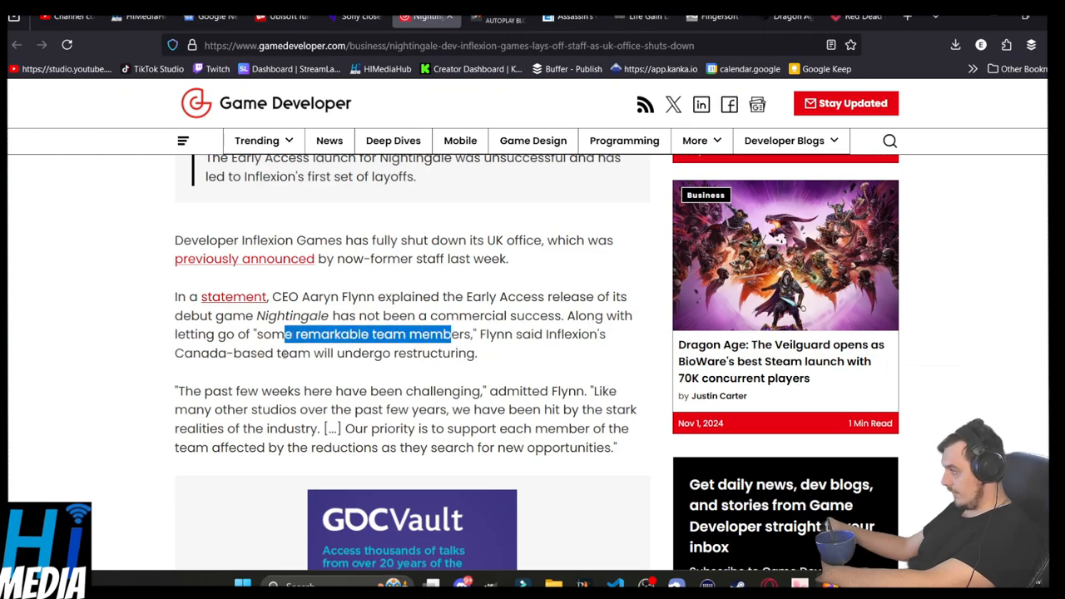
# Step: Continue down to Flynn's quote and highlight the Tencent acquisition paragraph
pyautogui.scroll(-3)
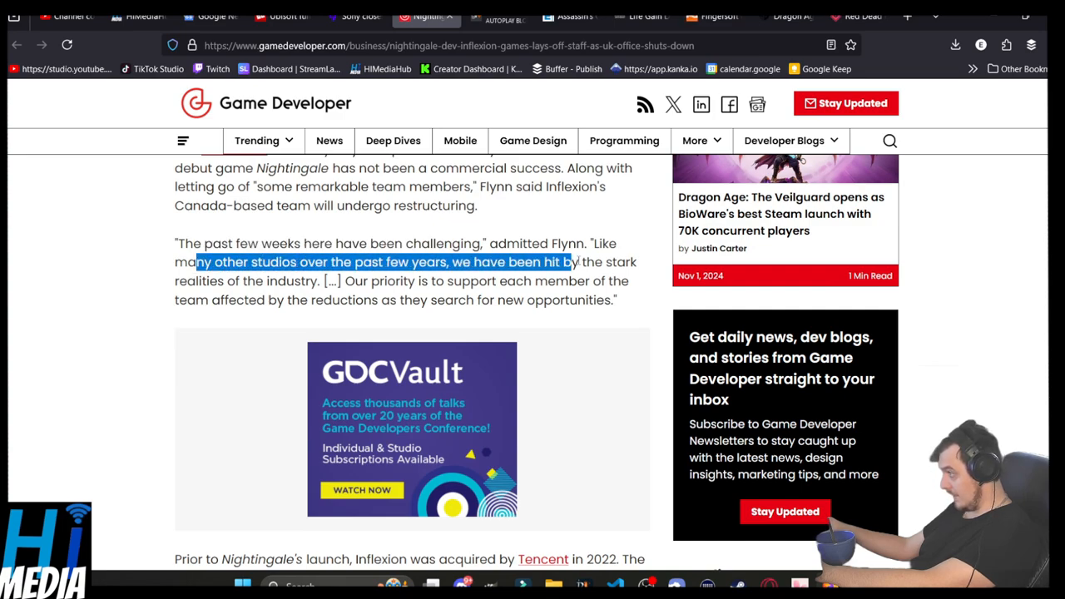
pyautogui.doubleClick(389, 281)
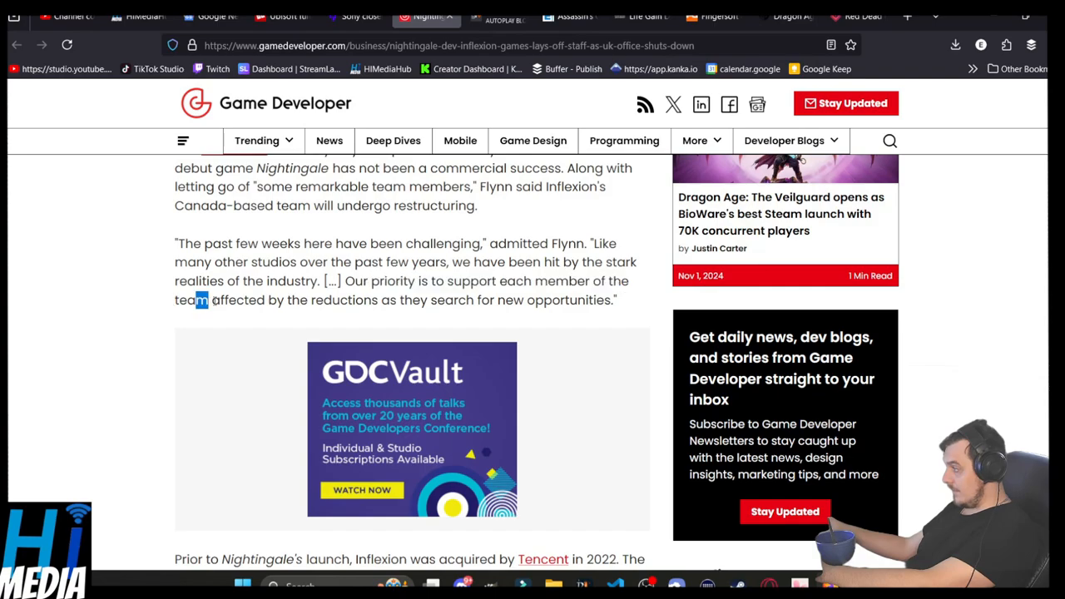
pyautogui.scroll(-3)
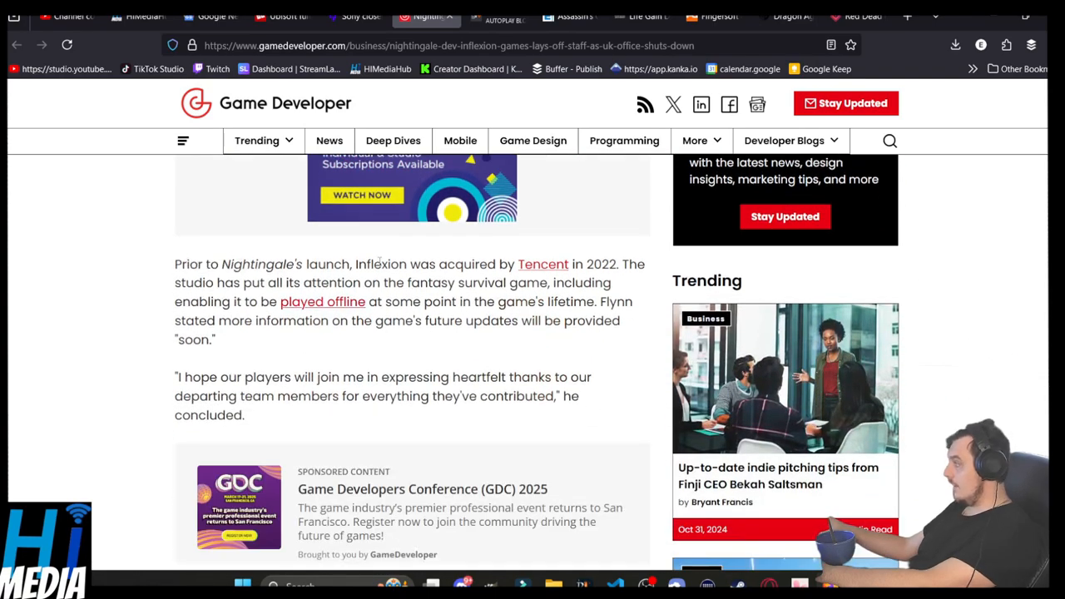
pyautogui.moveTo(383, 262); pyautogui.dragTo(471, 263)
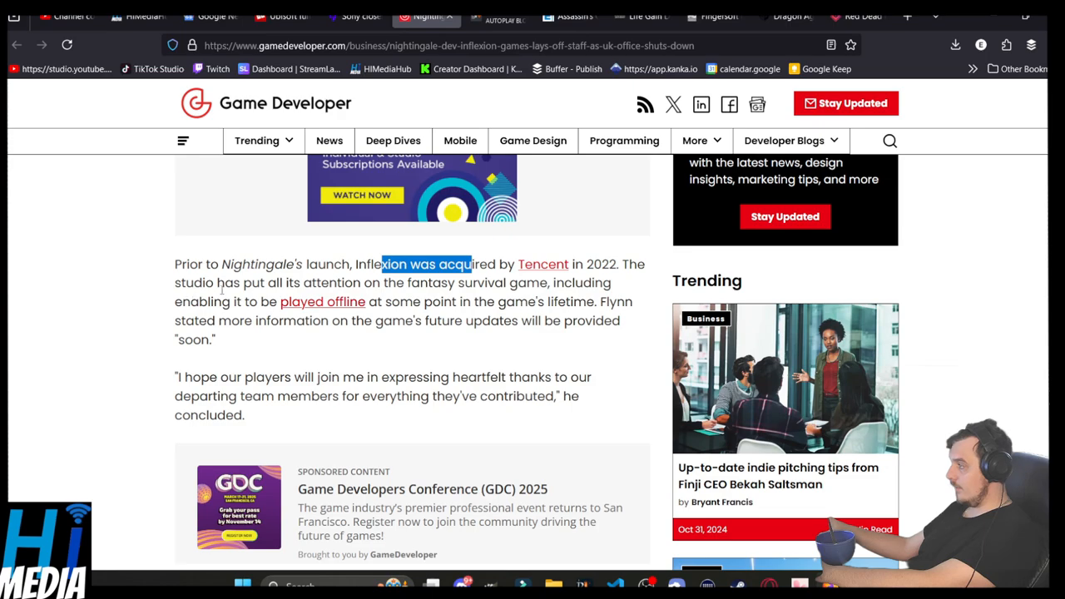
pyautogui.moveTo(224, 283); pyautogui.dragTo(549, 283)
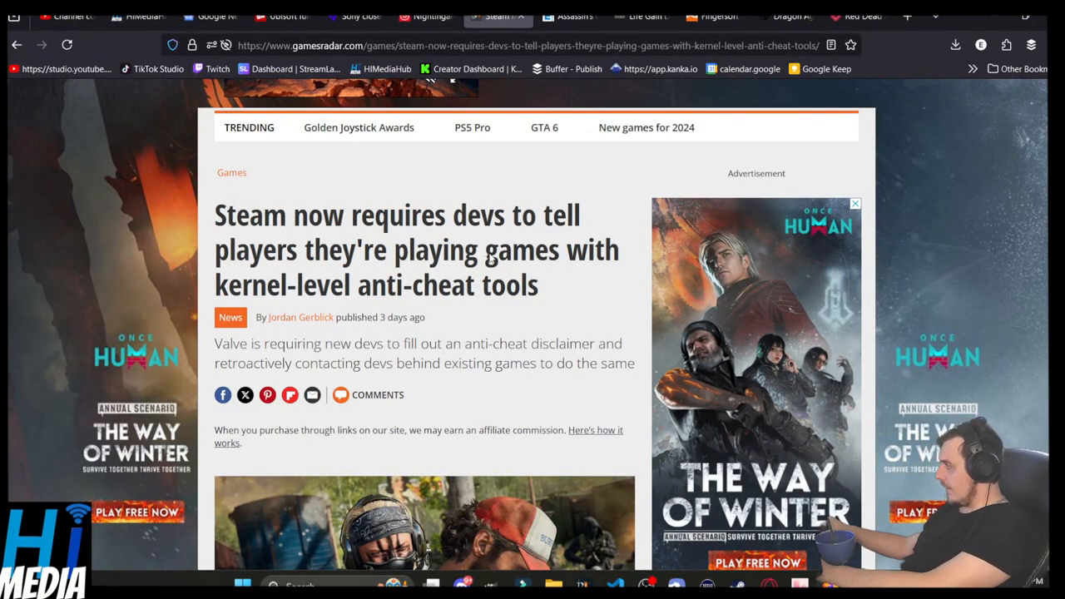
pyautogui.moveTo(364, 257)
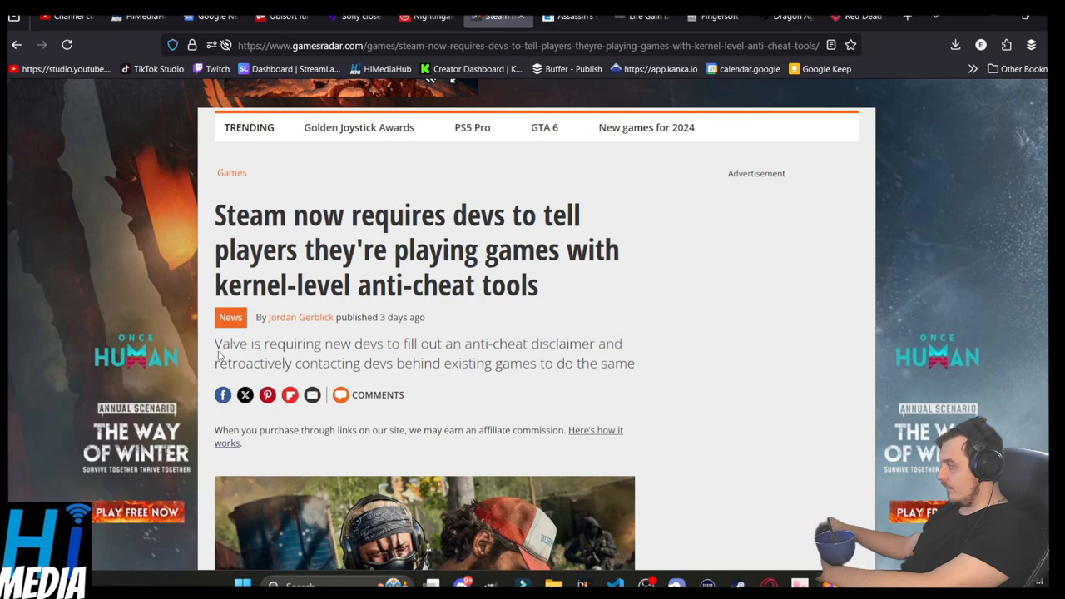
# Step: Highlight the lines about contacting developers and scanning for cheating software, then show Eurogamer's Shadows article
pyautogui.moveTo(213, 342); pyautogui.dragTo(530, 343)
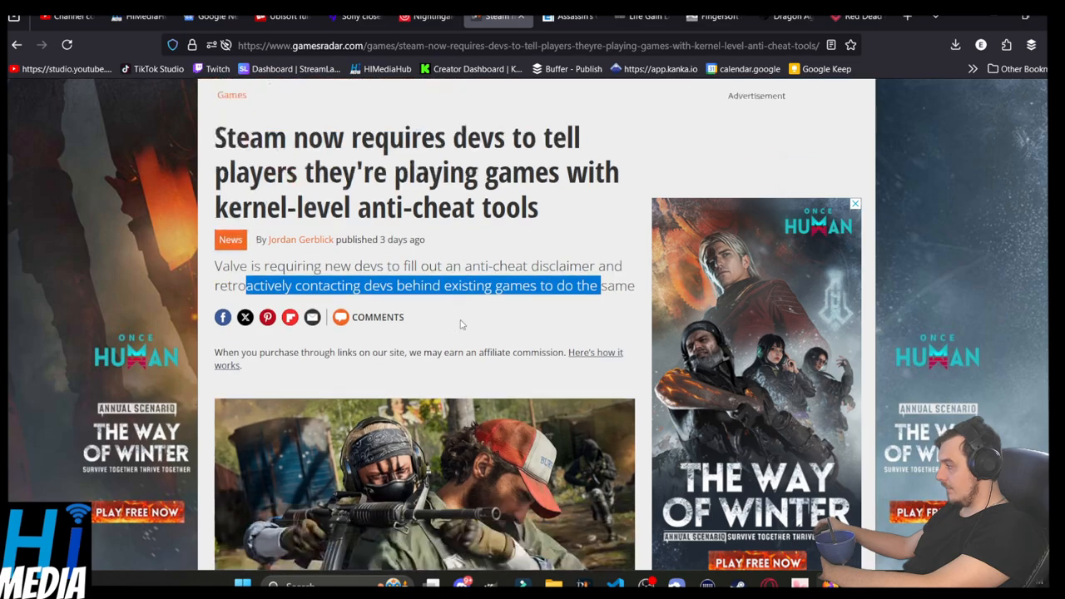
pyautogui.scroll(-3)
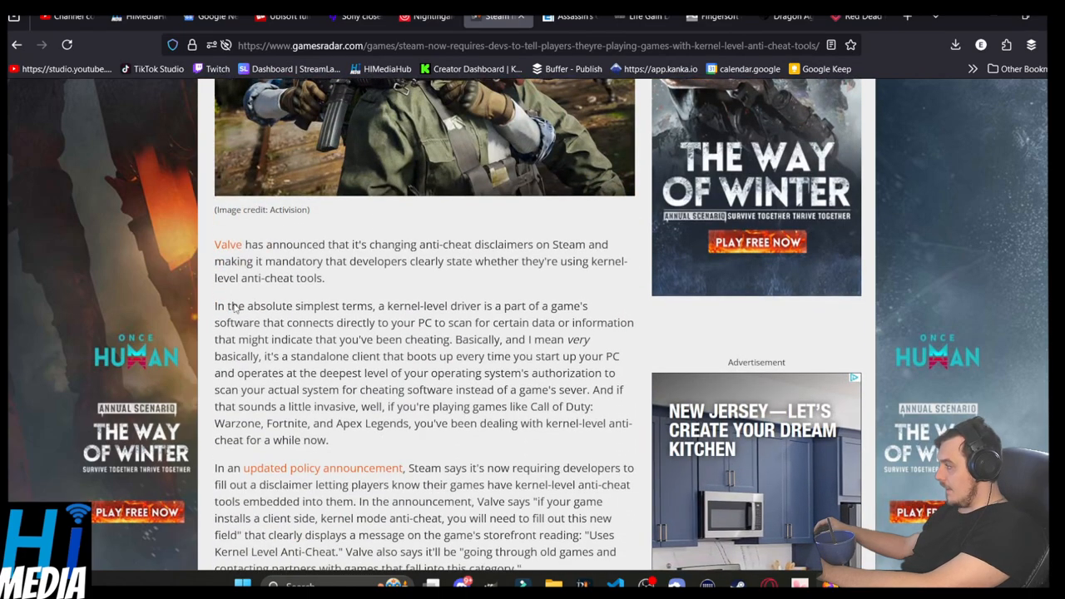
pyautogui.moveTo(231, 306); pyautogui.dragTo(528, 306)
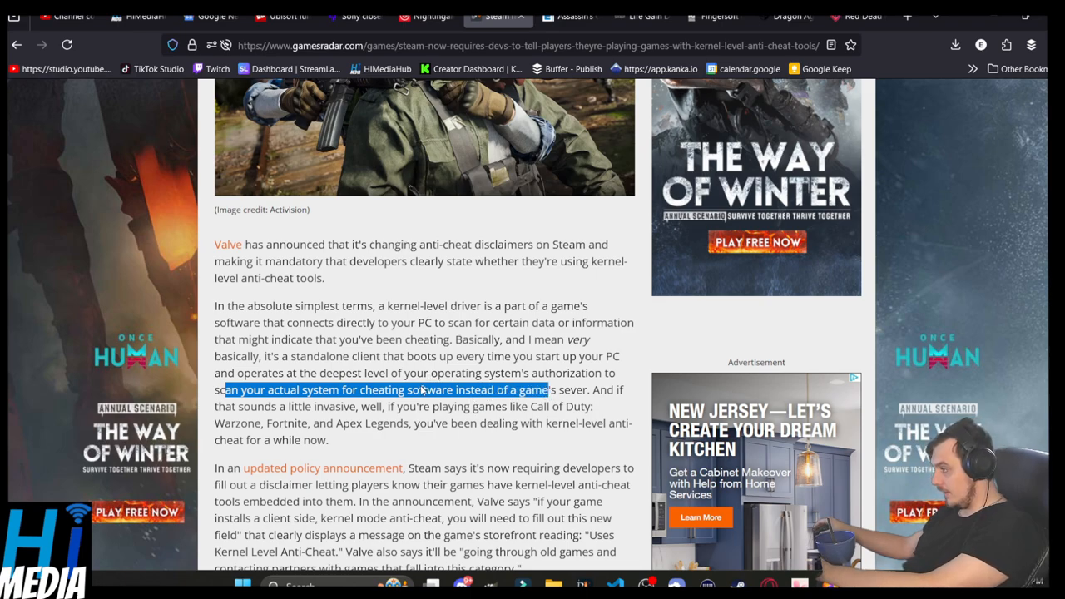
pyautogui.moveTo(292, 466)
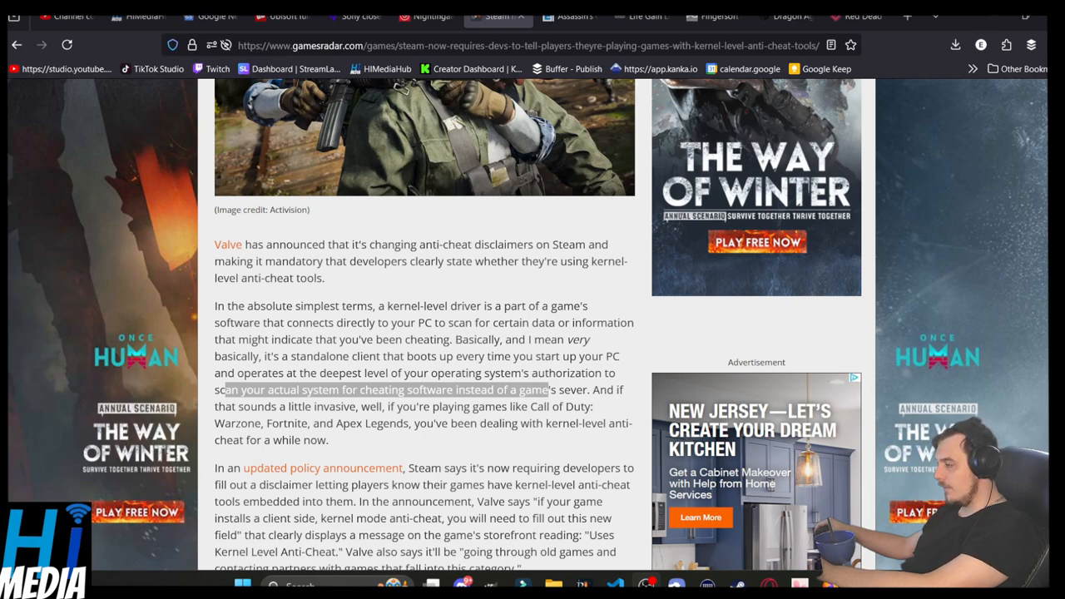
pyautogui.click(589, 10)
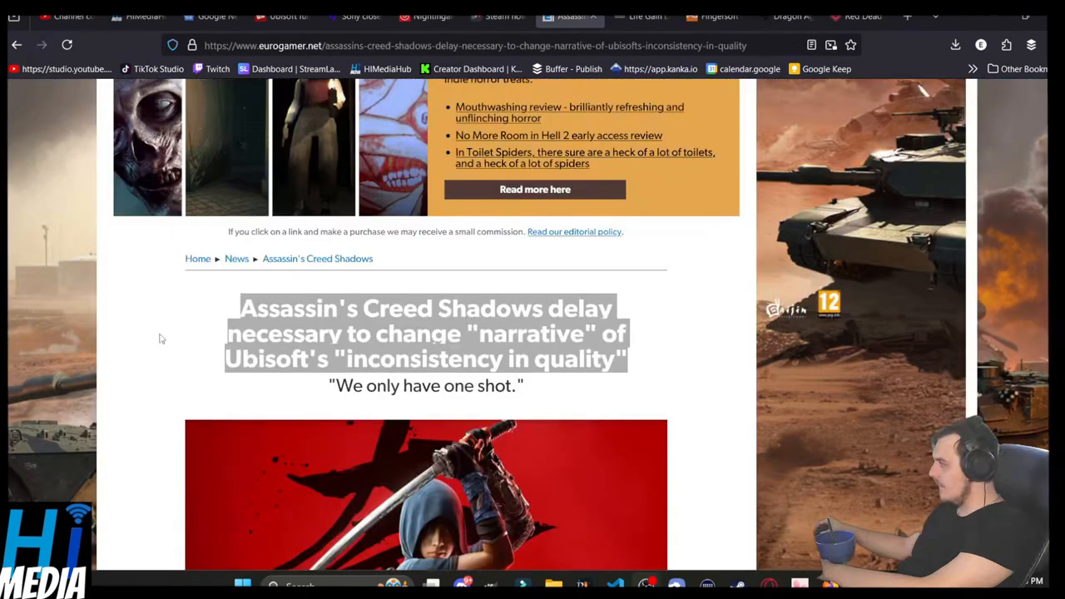
# Step: Read the Shadows delay article, highlighting the pre-Christmas window and Ubisoft scrutiny sentences
pyautogui.click(154, 318)
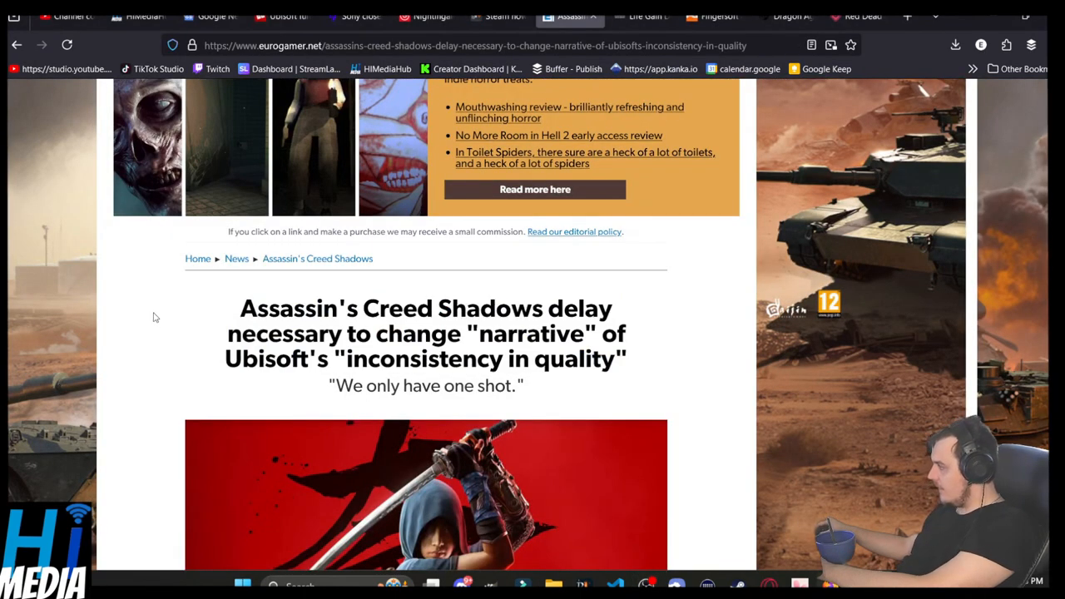
pyautogui.moveTo(213, 336)
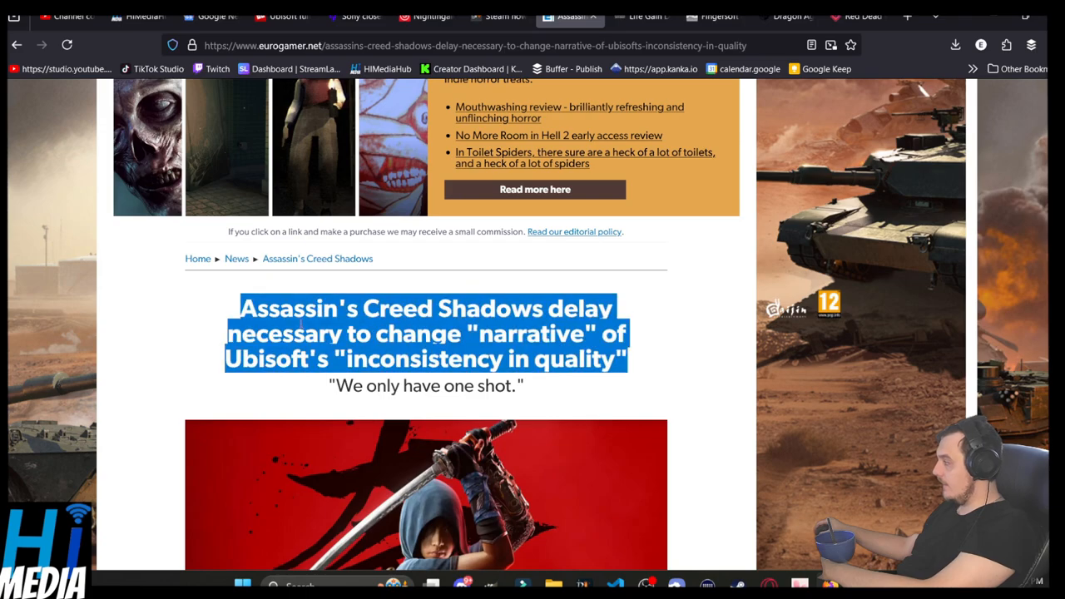
pyautogui.click(175, 329)
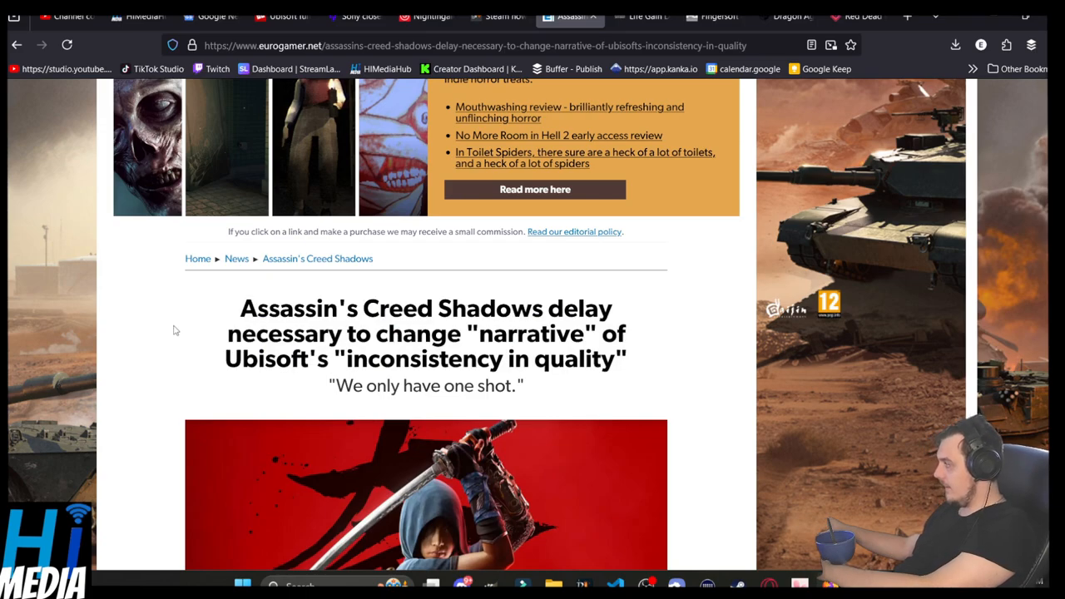
pyautogui.scroll(-3)
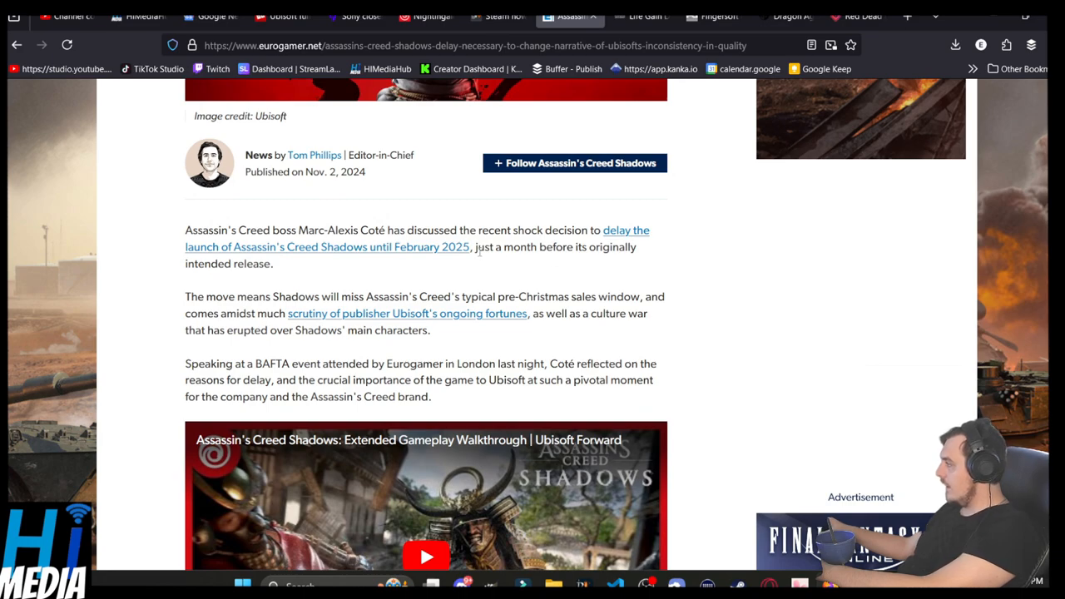
pyautogui.moveTo(485, 236)
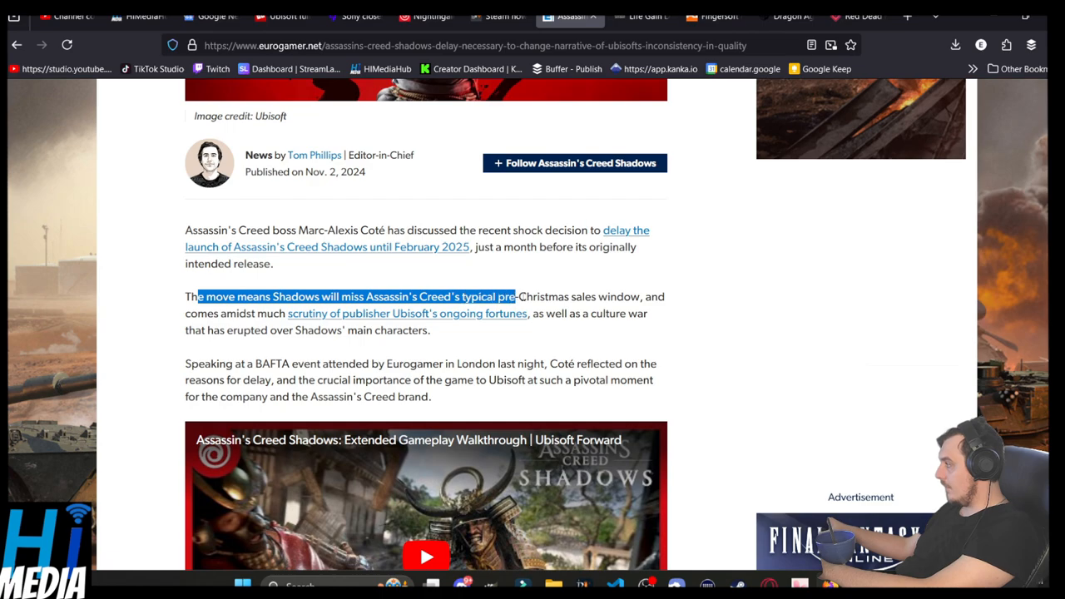
pyautogui.moveTo(516, 296); pyautogui.dragTo(641, 296)
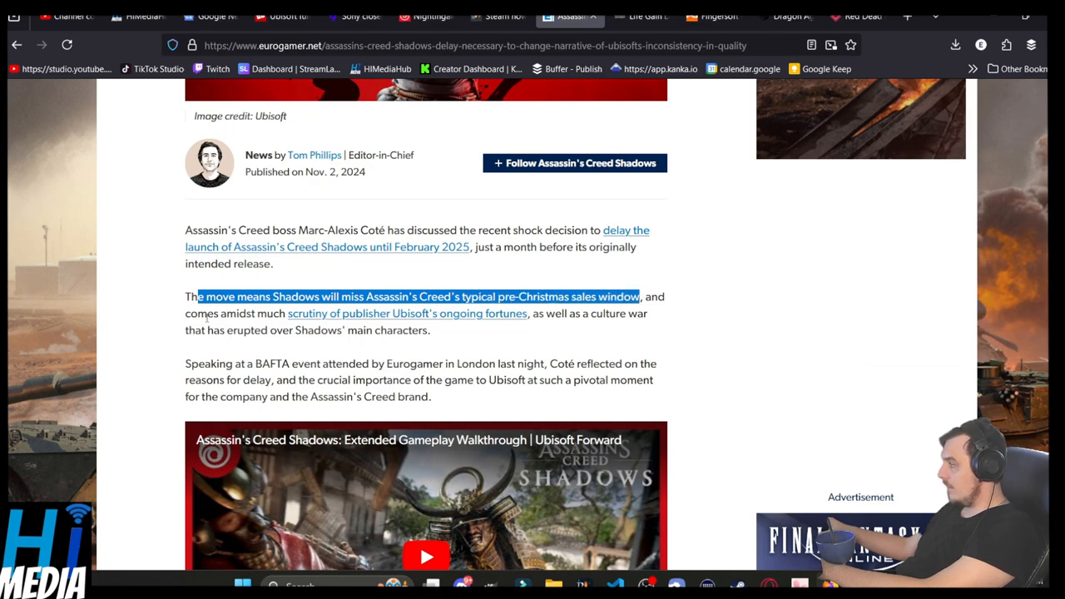
pyautogui.moveTo(210, 313); pyautogui.dragTo(556, 312)
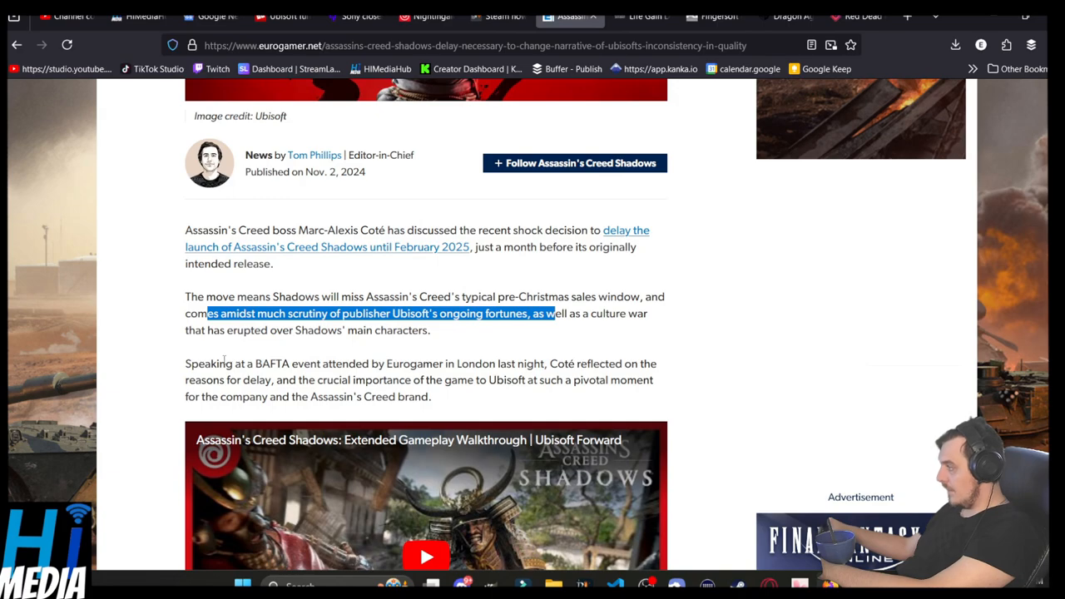
# Step: Highlight Coté's reasons for the delay and closing remarks, then show the MTG Rocks life gain article
pyautogui.moveTo(225, 363); pyautogui.dragTo(541, 363)
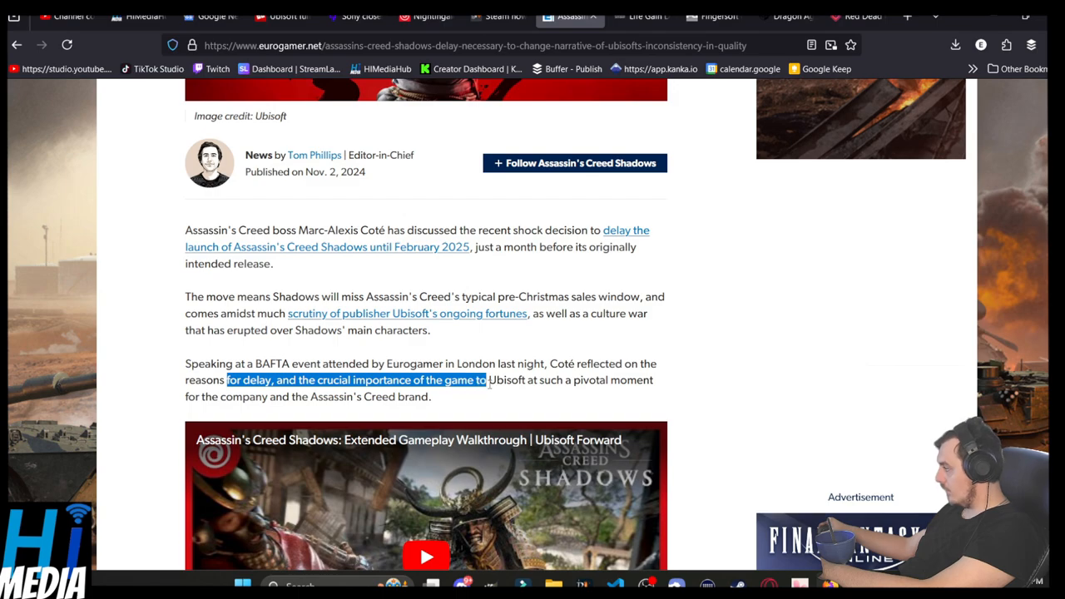
pyautogui.moveTo(486, 380); pyautogui.dragTo(619, 380)
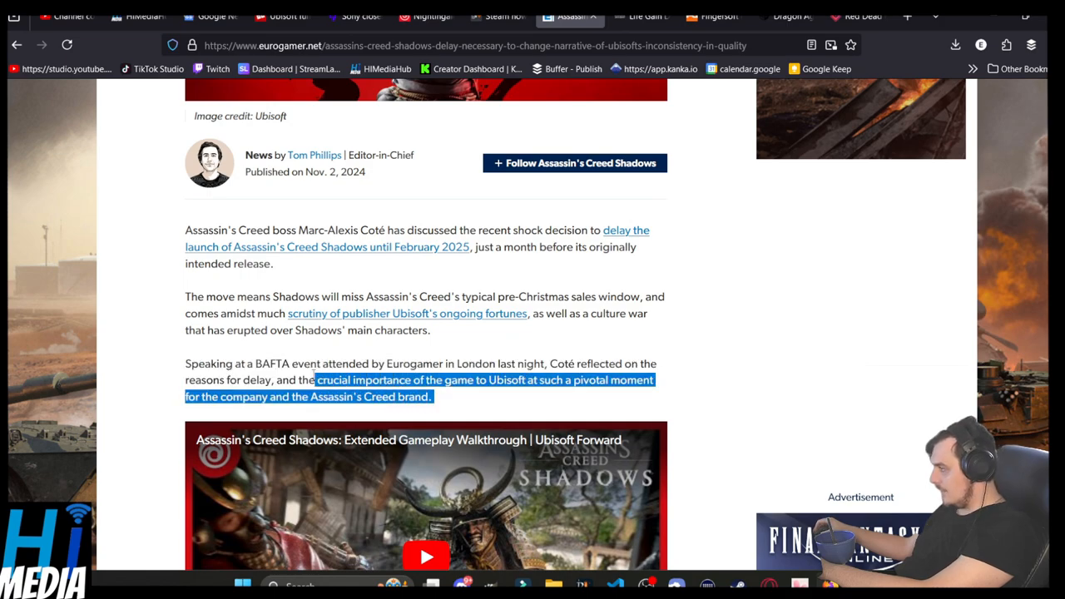
pyautogui.click(300, 380)
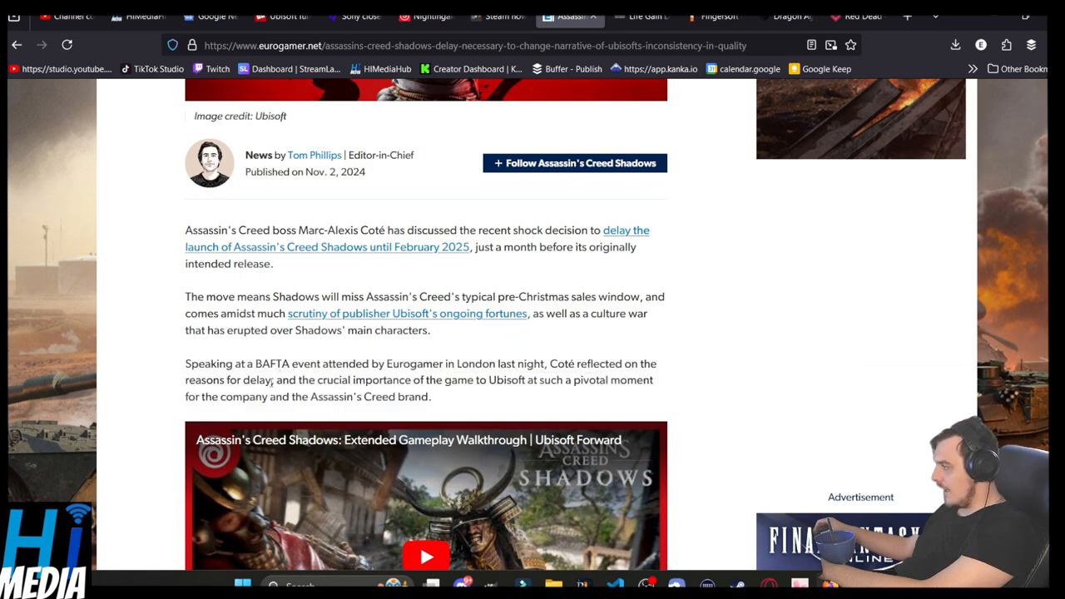
pyautogui.moveTo(443, 401)
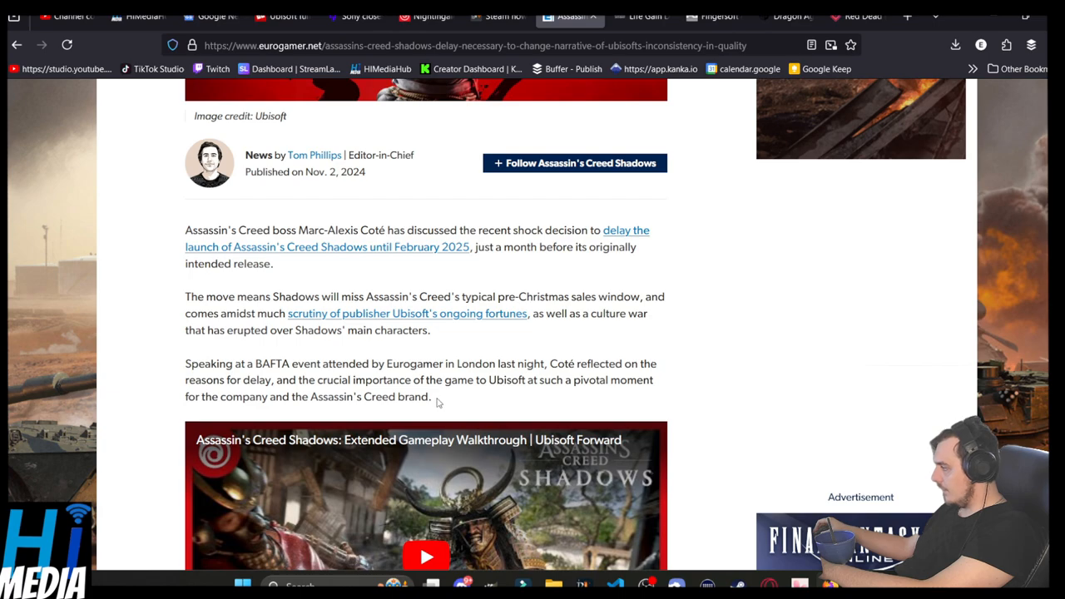
pyautogui.moveTo(277, 379); pyautogui.dragTo(433, 396)
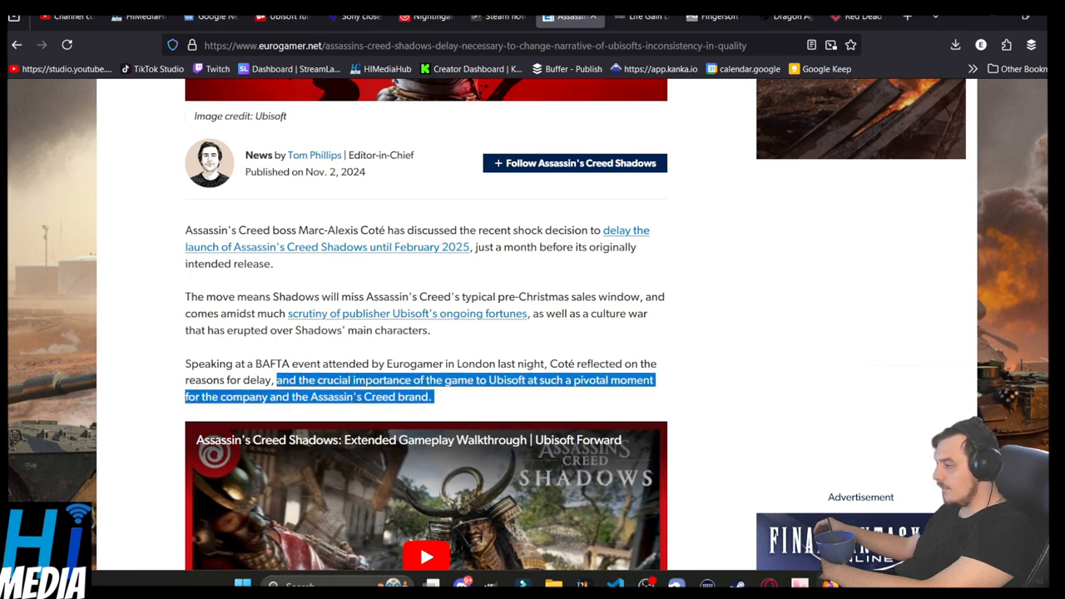
pyautogui.click(653, 15)
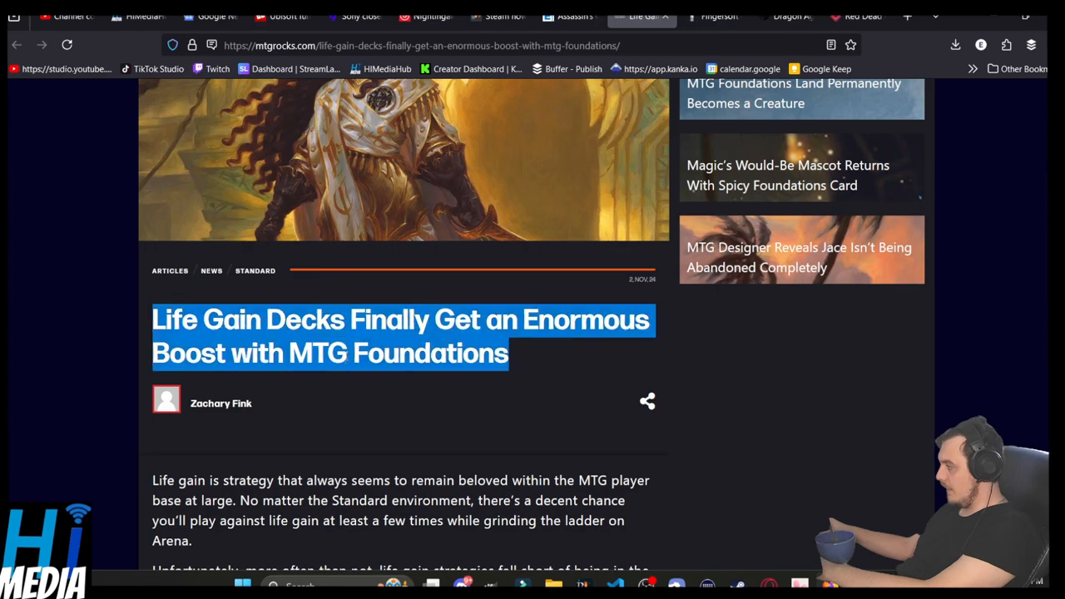
# Step: Read the life gain article, highlighting the playing-against-life-gain line and competitive archetypes tier
pyautogui.click(227, 479)
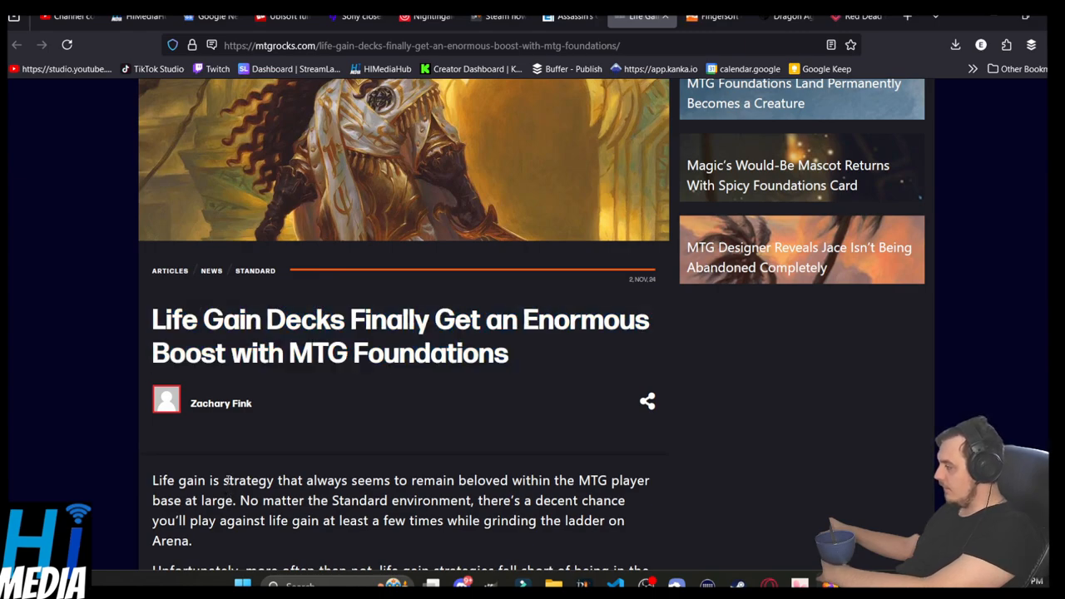
pyautogui.scroll(-3)
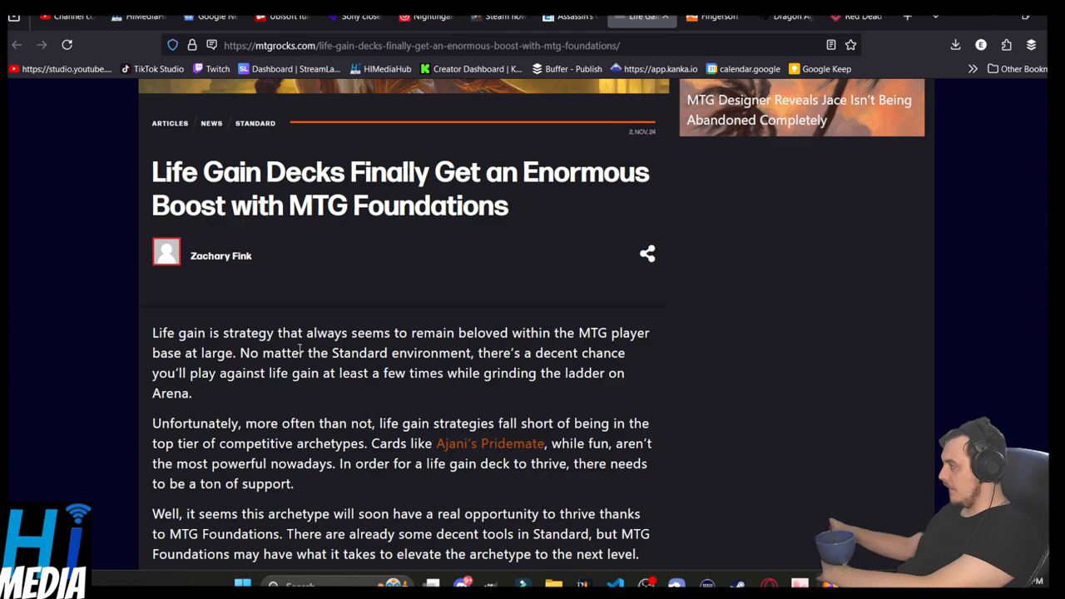
pyautogui.moveTo(283, 352); pyautogui.dragTo(533, 353)
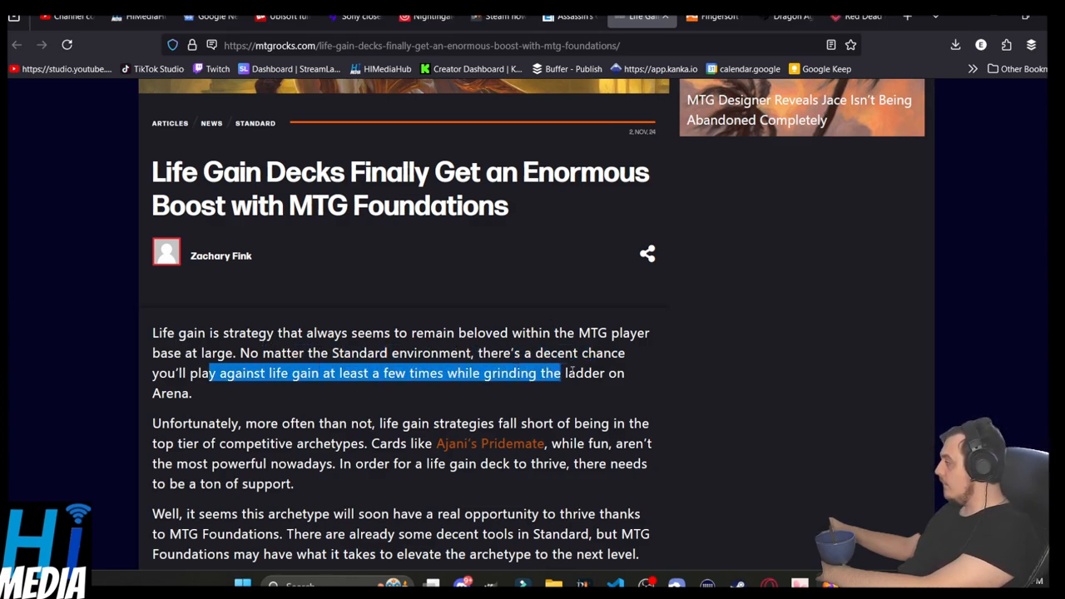
pyautogui.scroll(-3)
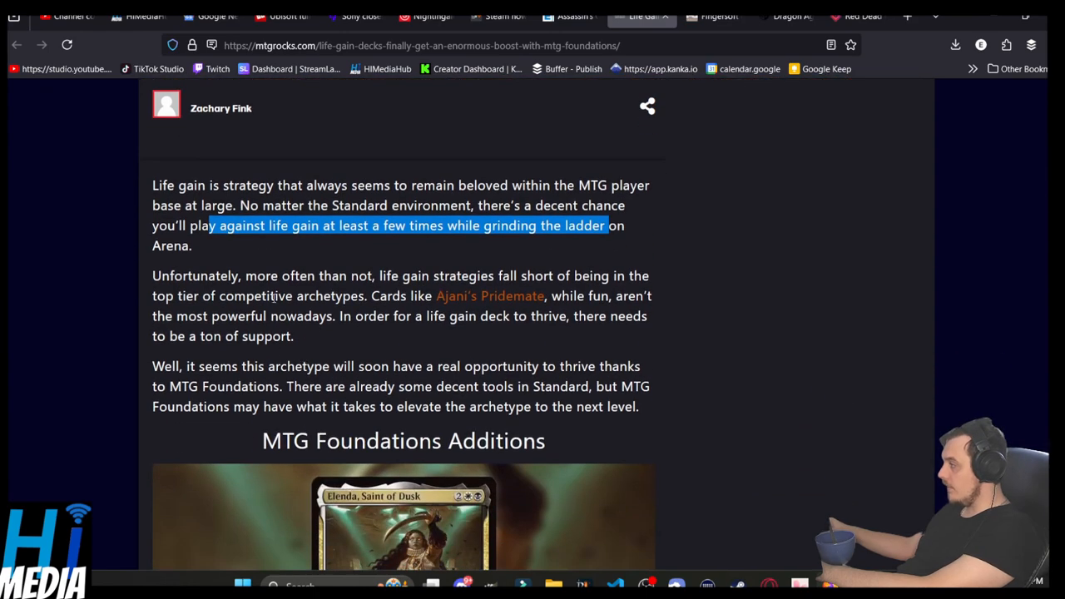
pyautogui.moveTo(441, 298)
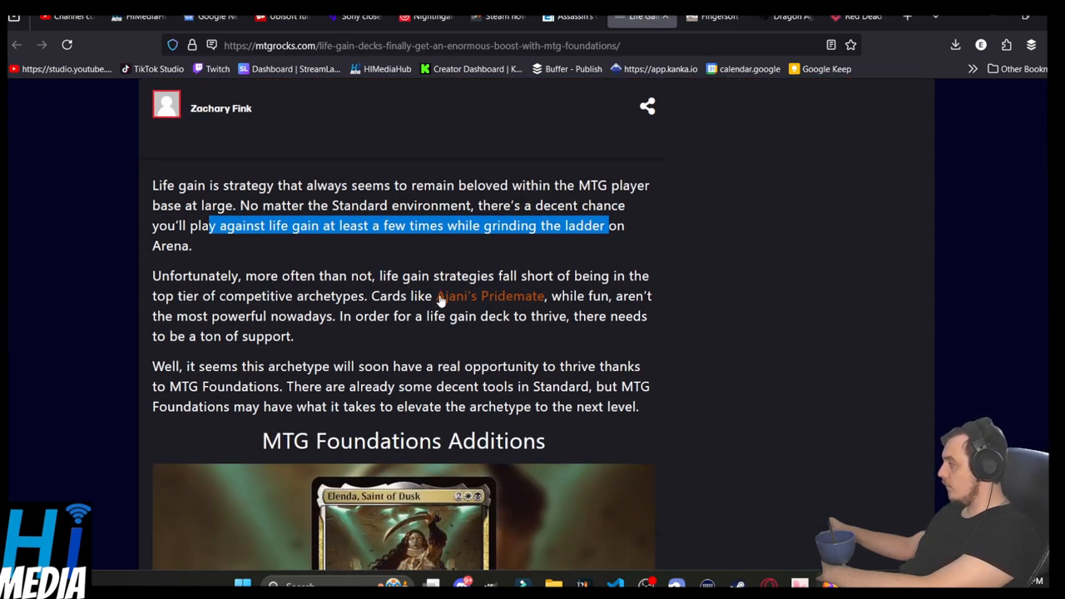
pyautogui.moveTo(178, 296); pyautogui.dragTo(360, 296)
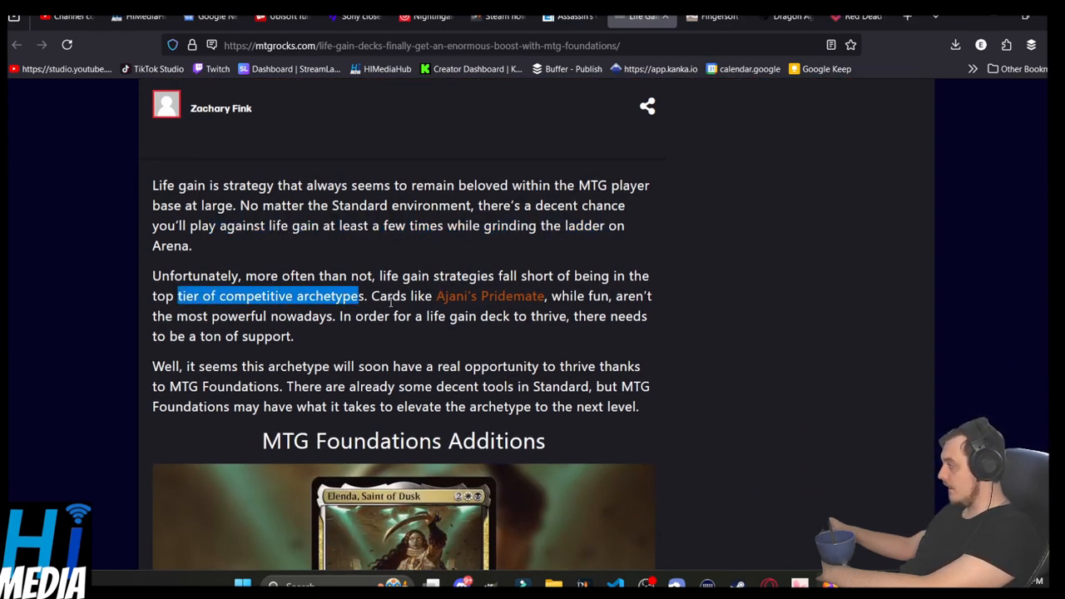
pyautogui.moveTo(557, 299)
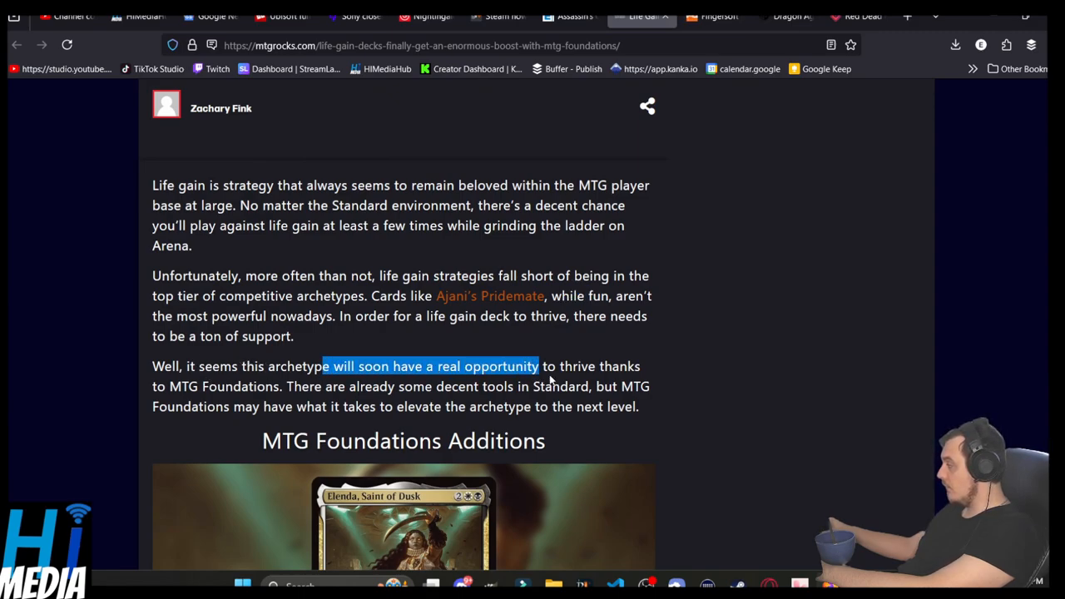
# Step: Highlight the real opportunity and Standard tools sentences and read on to the Foundations additions section
pyautogui.moveTo(539, 366); pyautogui.dragTo(612, 366)
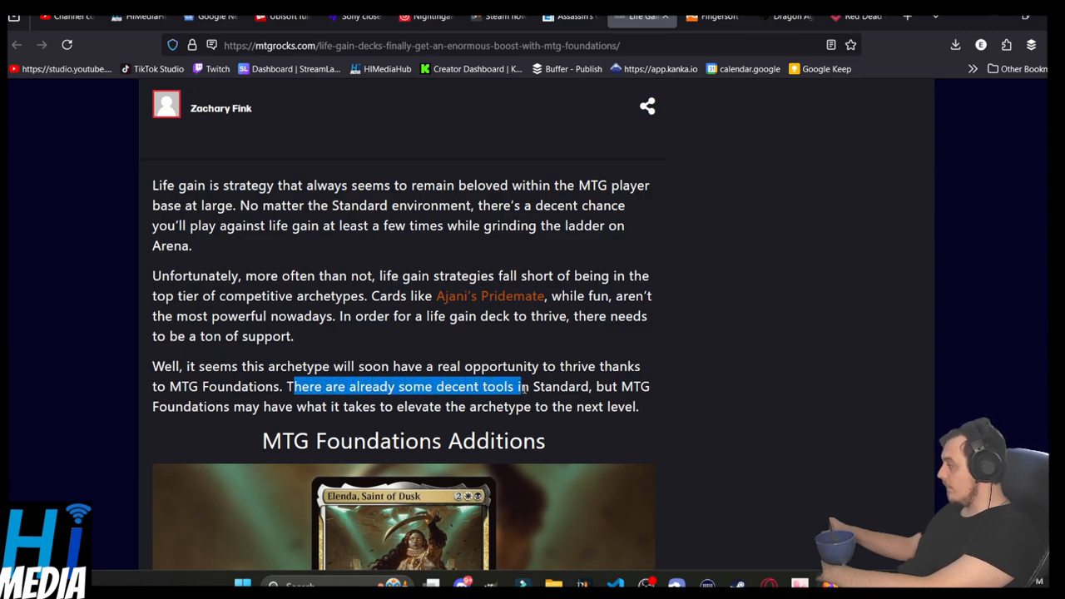
pyautogui.moveTo(516, 386); pyautogui.dragTo(574, 386)
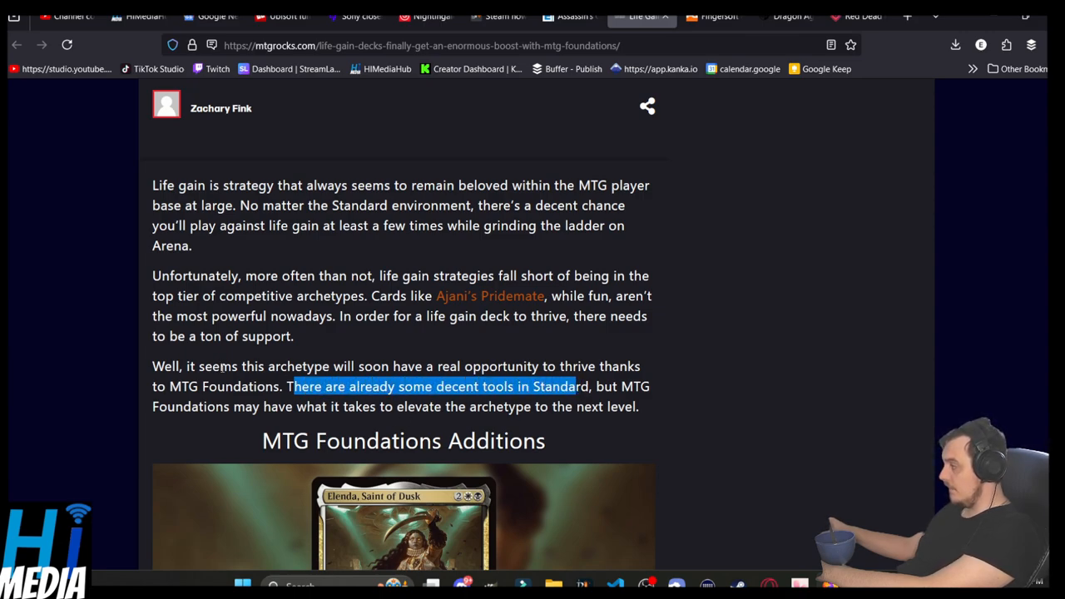
pyautogui.scroll(-3)
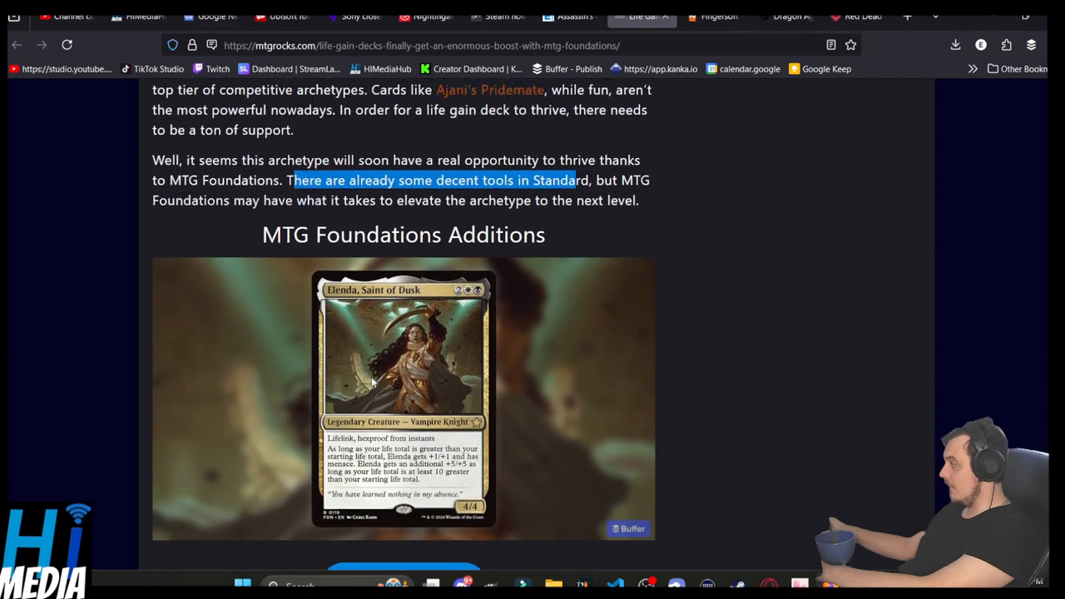
pyautogui.scroll(-3)
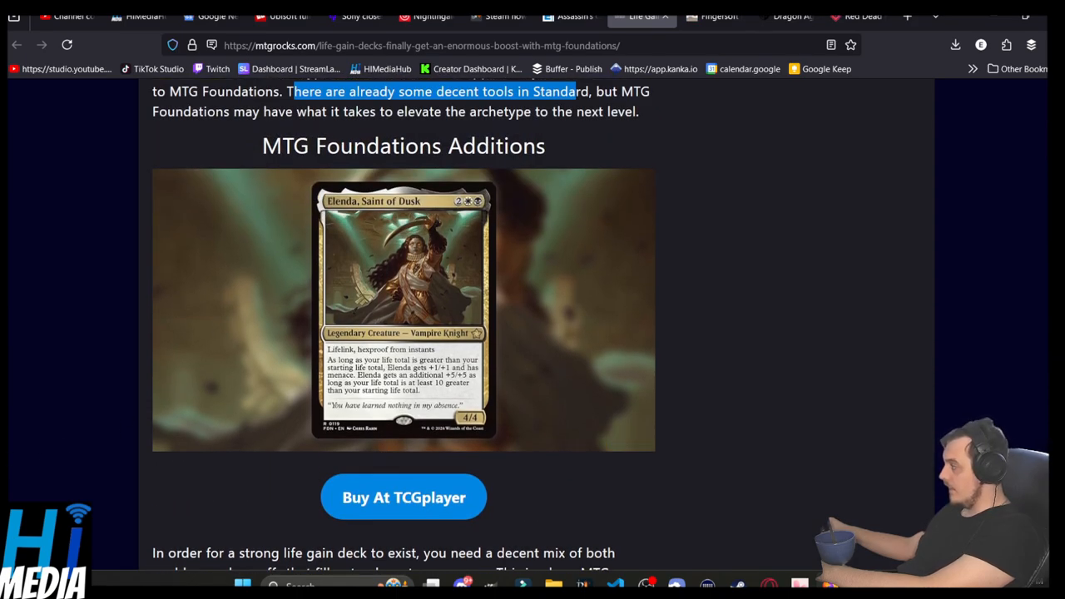
pyautogui.moveTo(120, 324)
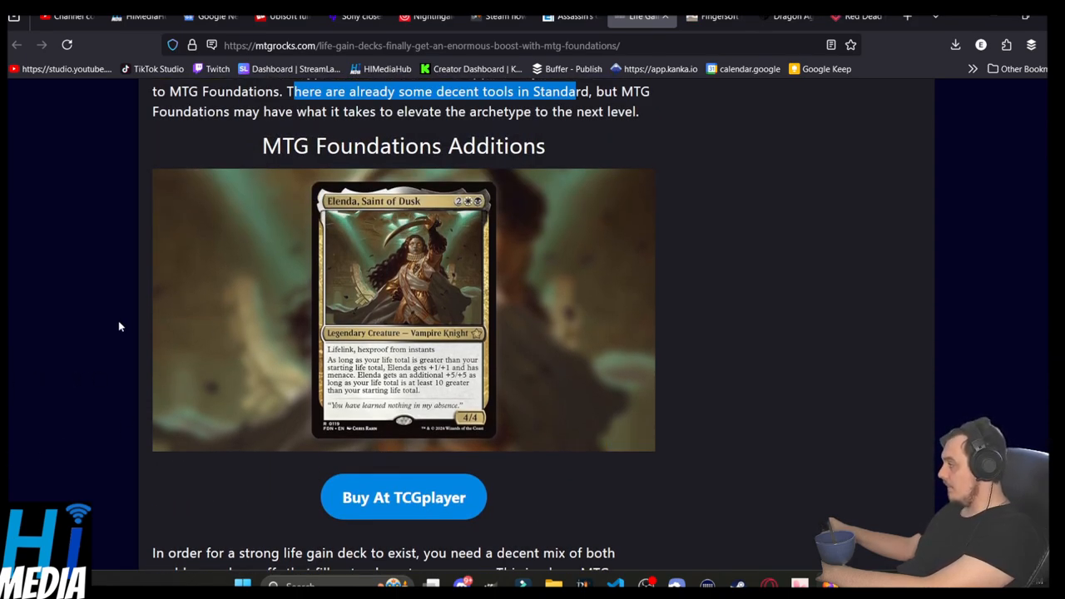
pyautogui.moveTo(120, 299)
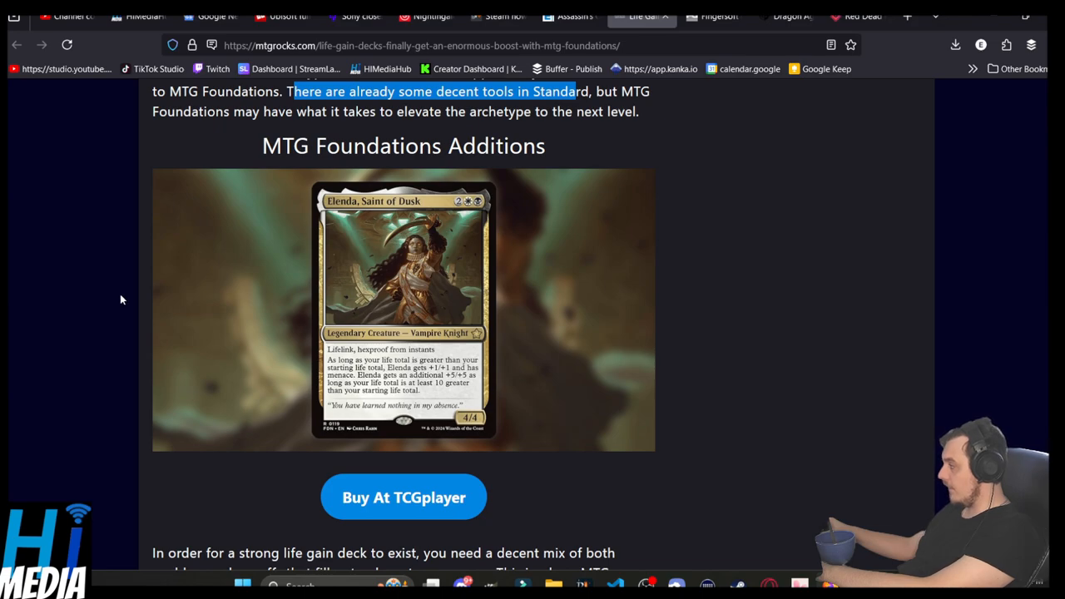
pyautogui.moveTo(120, 306)
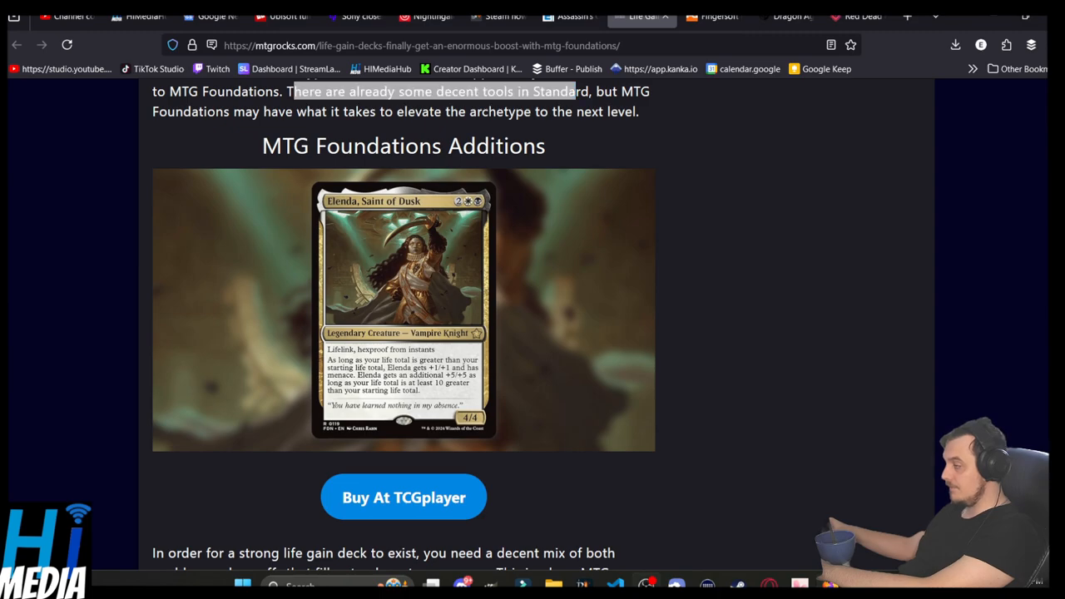
pyautogui.click(726, 15)
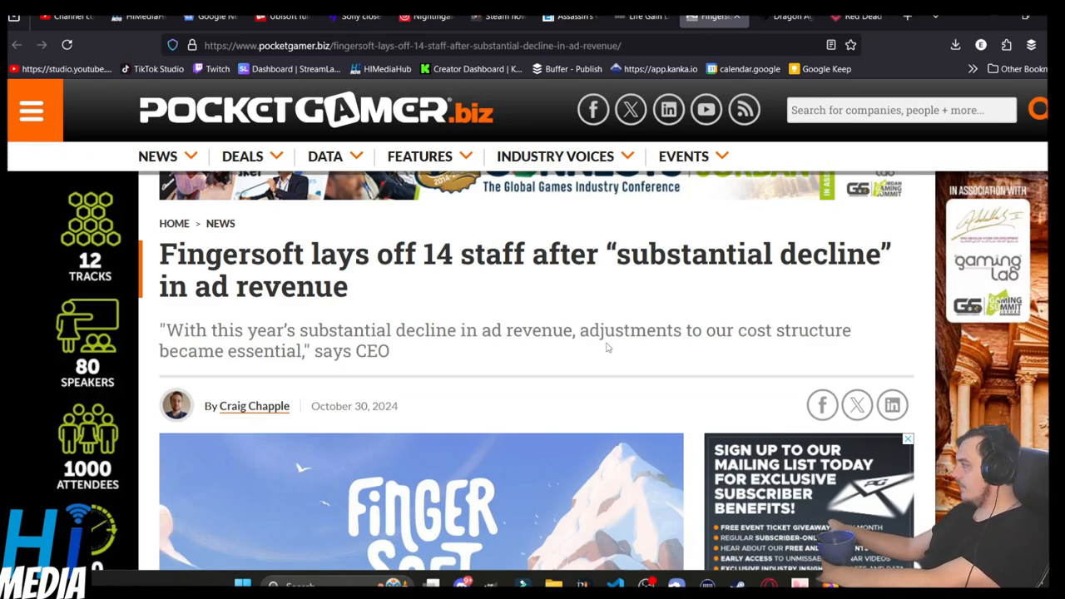
# Step: Read the Fingersoft layoffs article, highlighting the decision quote and social media posts sentence, down to Job losses
pyautogui.scroll(-3)
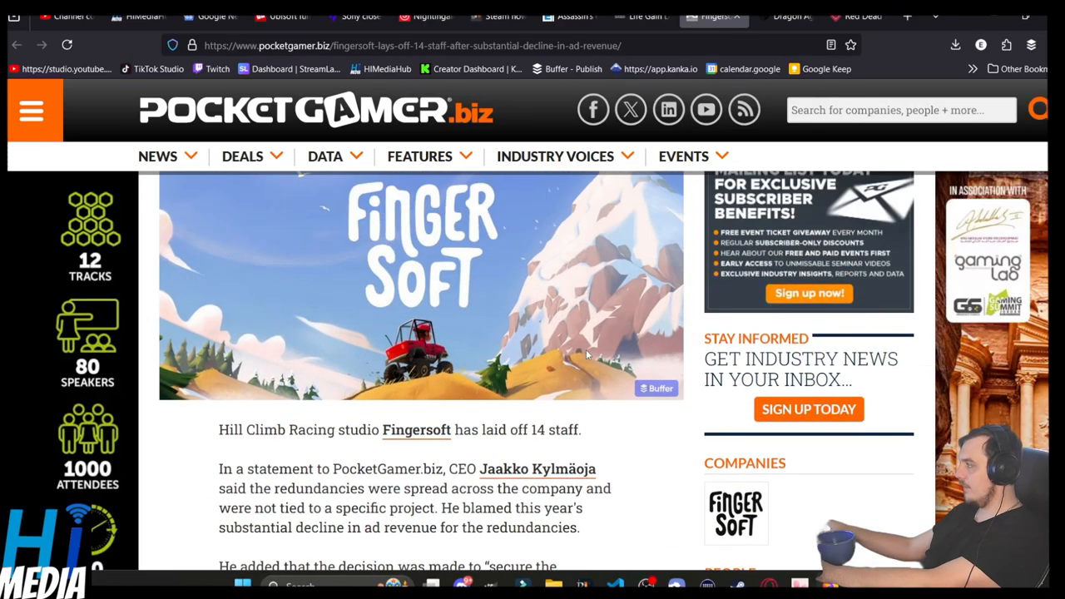
pyautogui.scroll(-3)
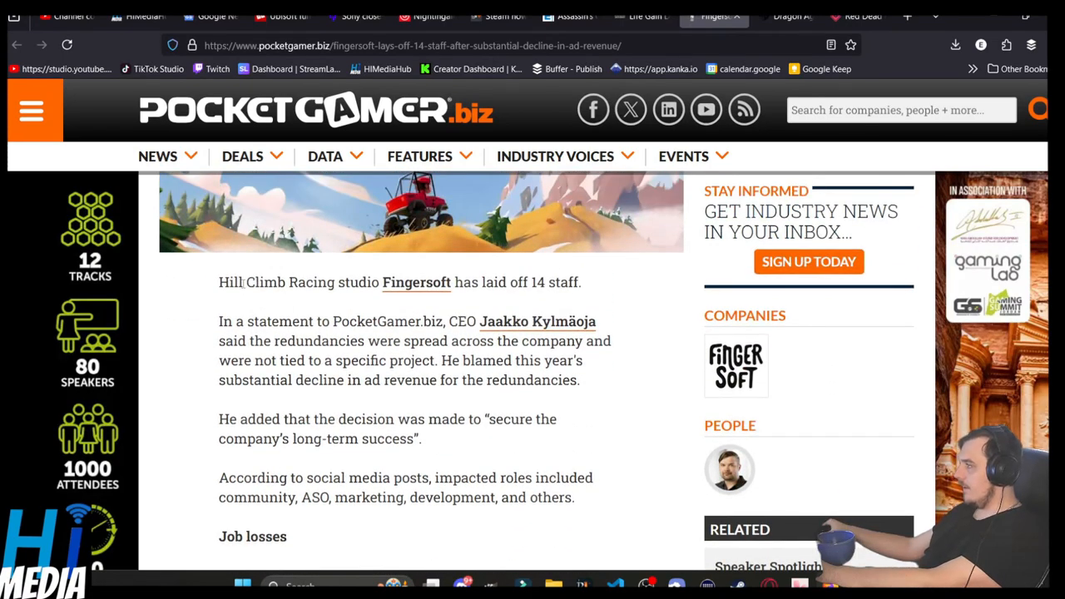
pyautogui.moveTo(231, 283); pyautogui.dragTo(313, 283)
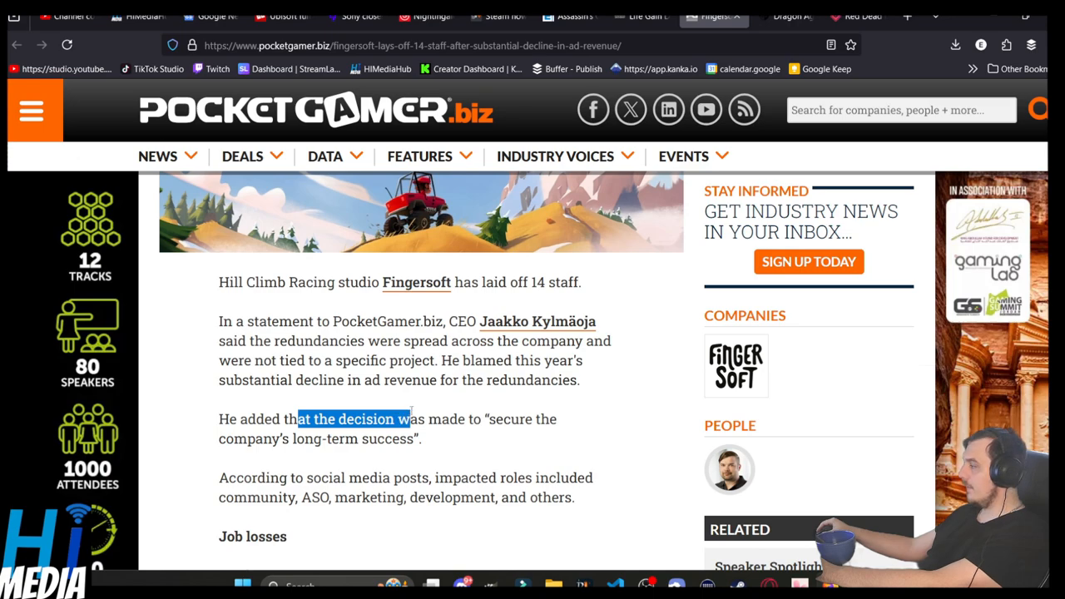
pyautogui.moveTo(408, 420); pyautogui.dragTo(481, 419)
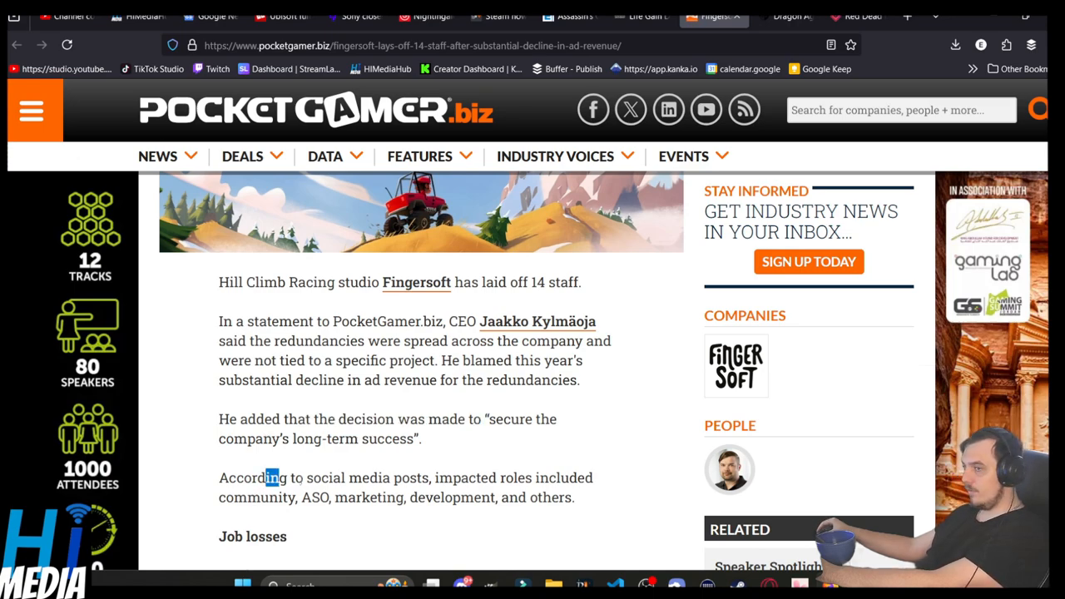
pyautogui.moveTo(280, 478); pyautogui.dragTo(399, 478)
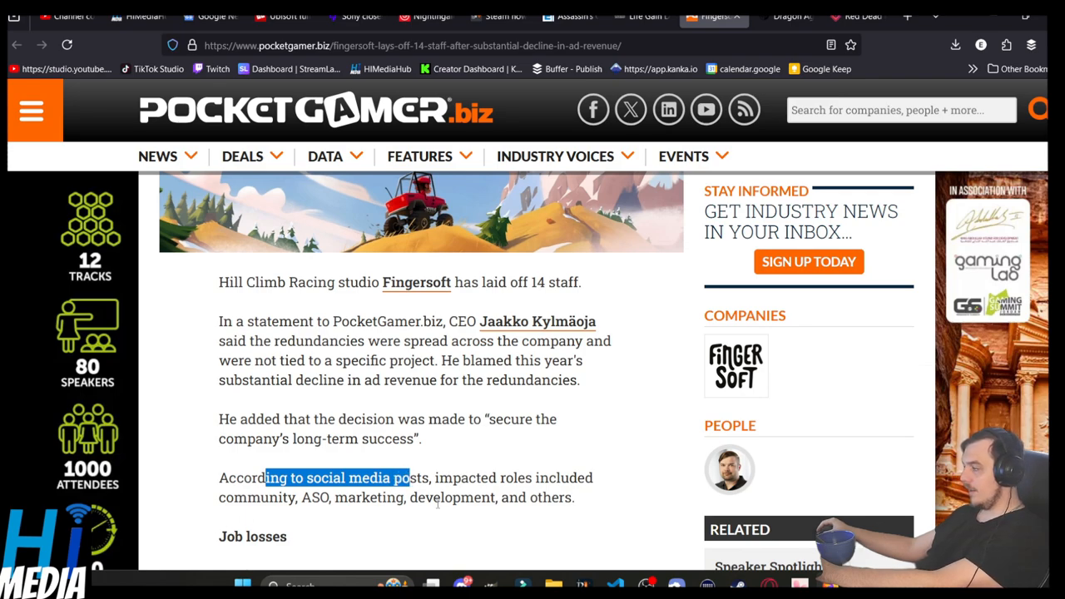
pyautogui.scroll(-3)
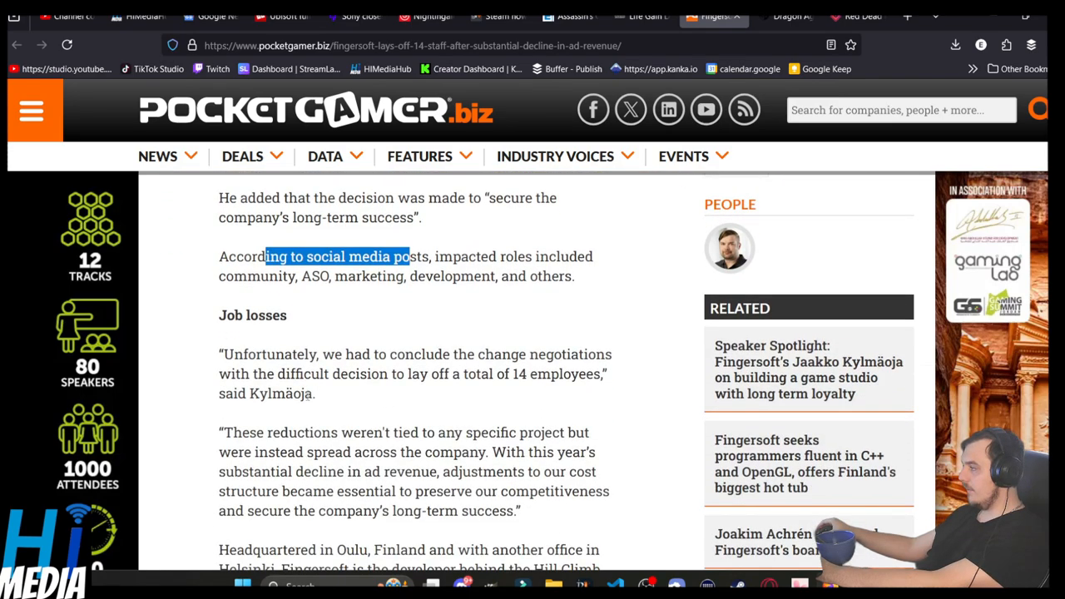
pyautogui.scroll(-3)
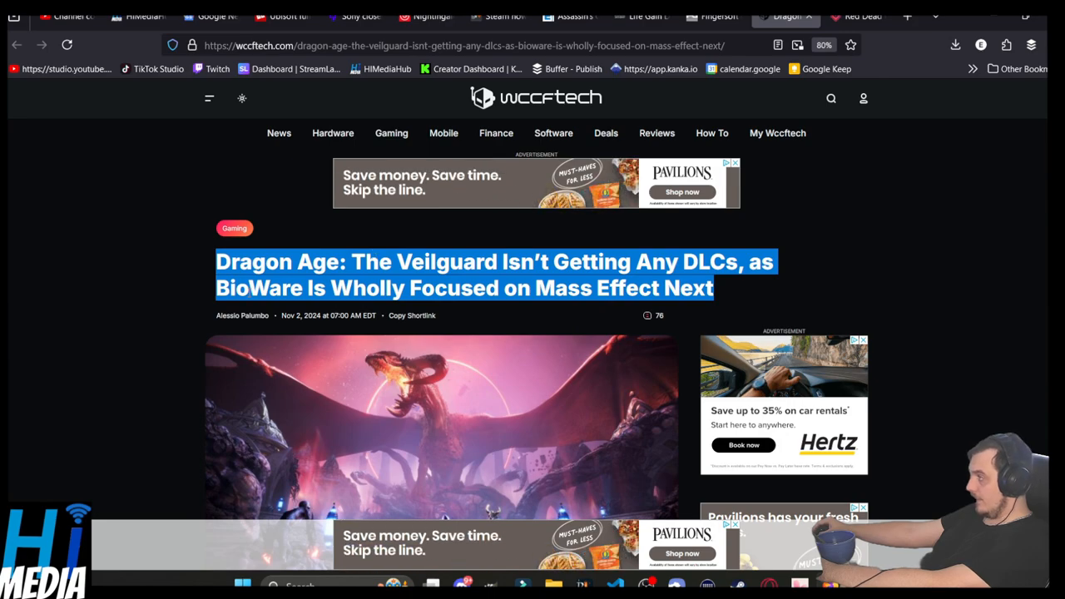
# Step: Read the Veilguard no-DLC article, highlighting the photorealistic art style phrase and interview passage
pyautogui.click(141, 258)
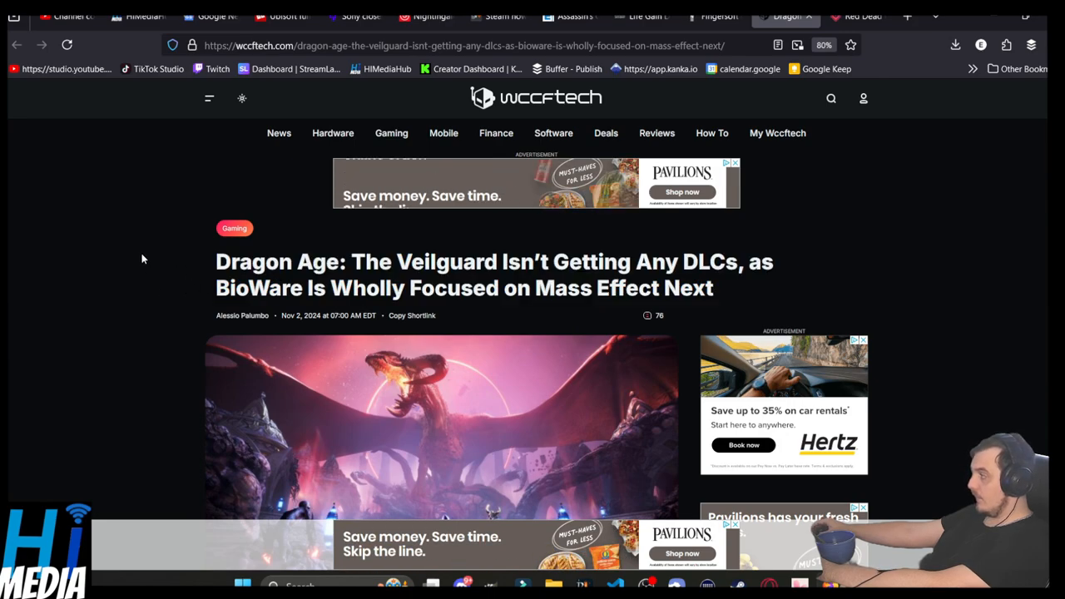
pyautogui.scroll(-3)
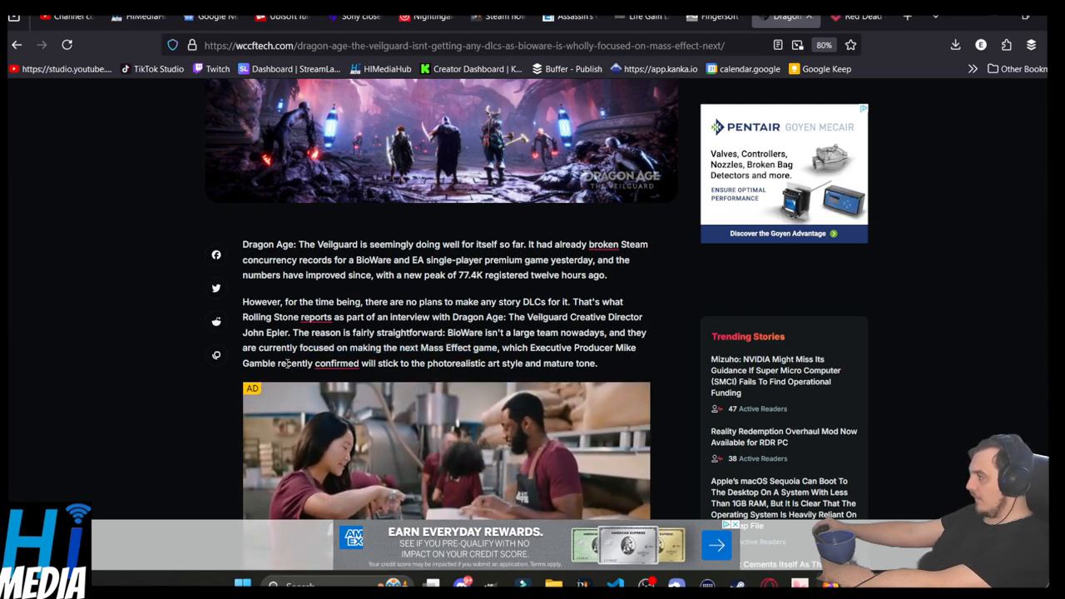
pyautogui.moveTo(386, 363); pyautogui.dragTo(519, 363)
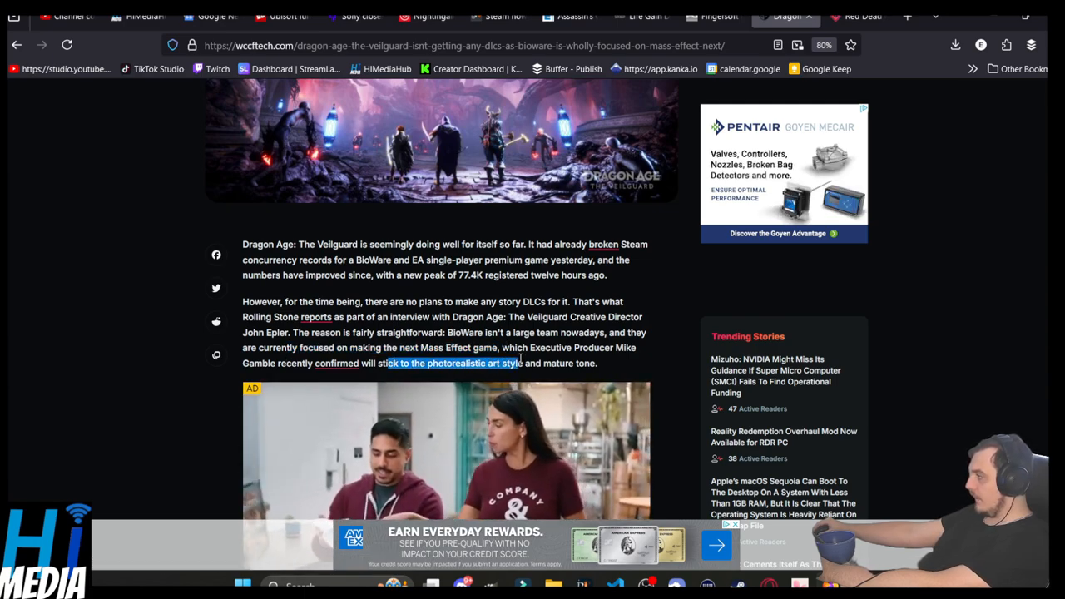
pyautogui.scroll(-3)
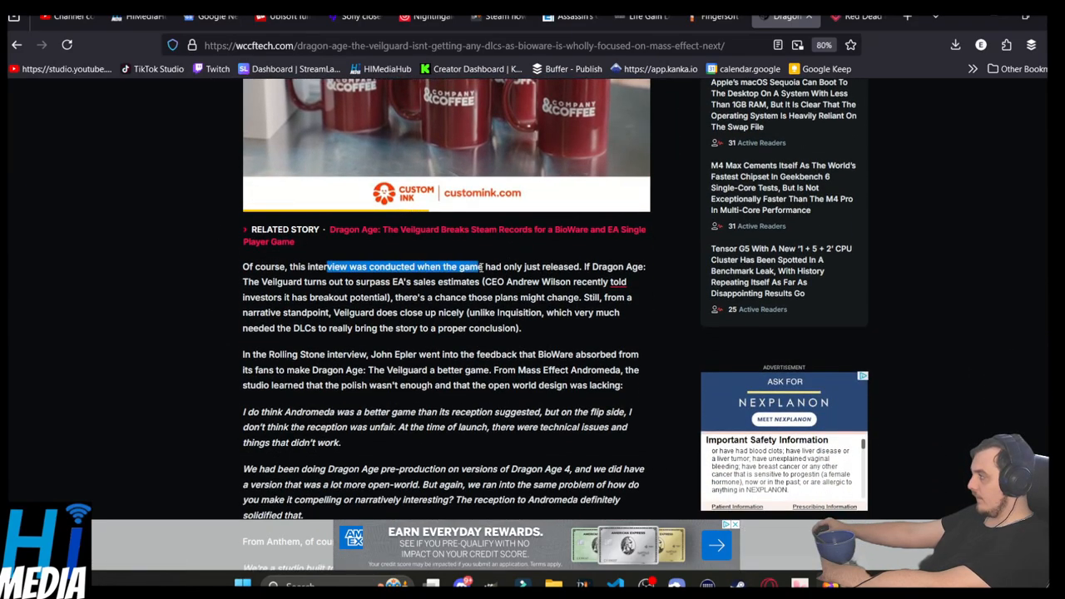
pyautogui.moveTo(481, 267); pyautogui.dragTo(541, 266)
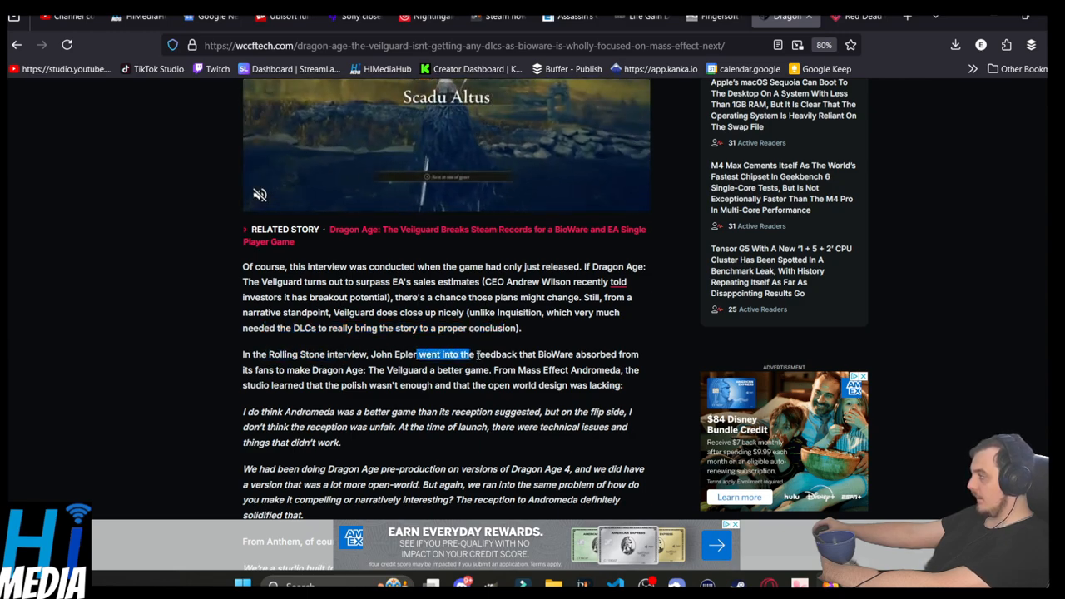
# Step: Highlight the Mass Effect Andromeda sentence and what the studio learned about polish and open world
pyautogui.moveTo(473, 352); pyautogui.dragTo(608, 353)
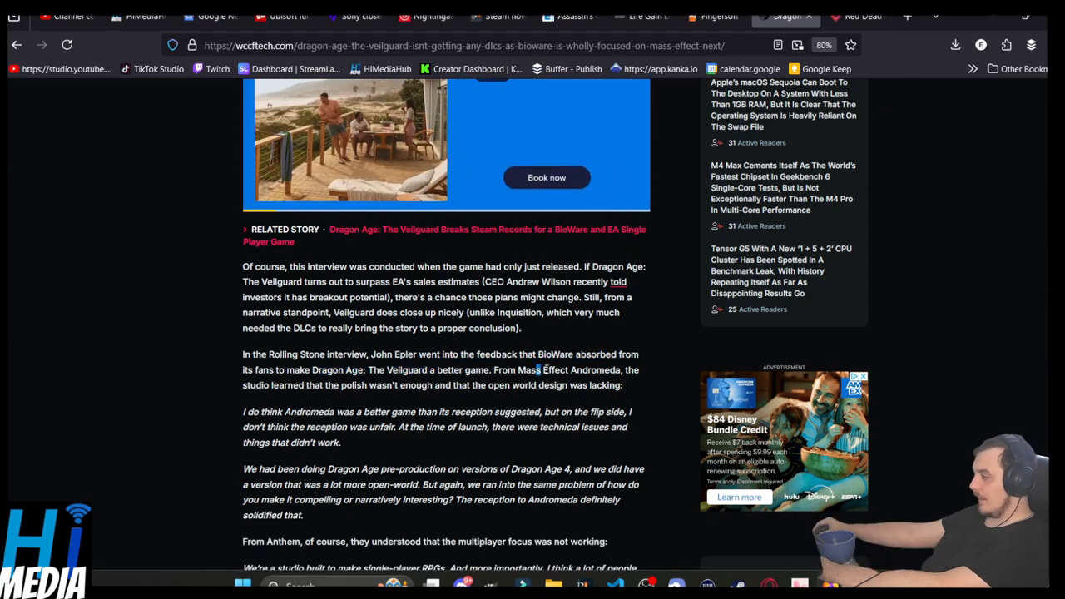
pyautogui.moveTo(284, 385); pyautogui.dragTo(331, 385)
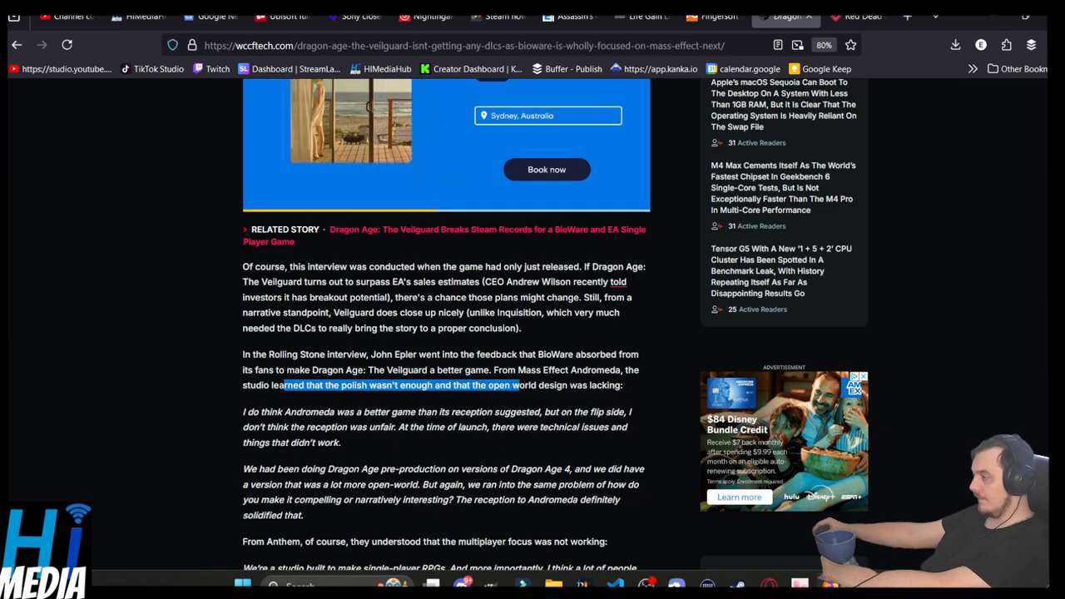
pyautogui.click(867, 15)
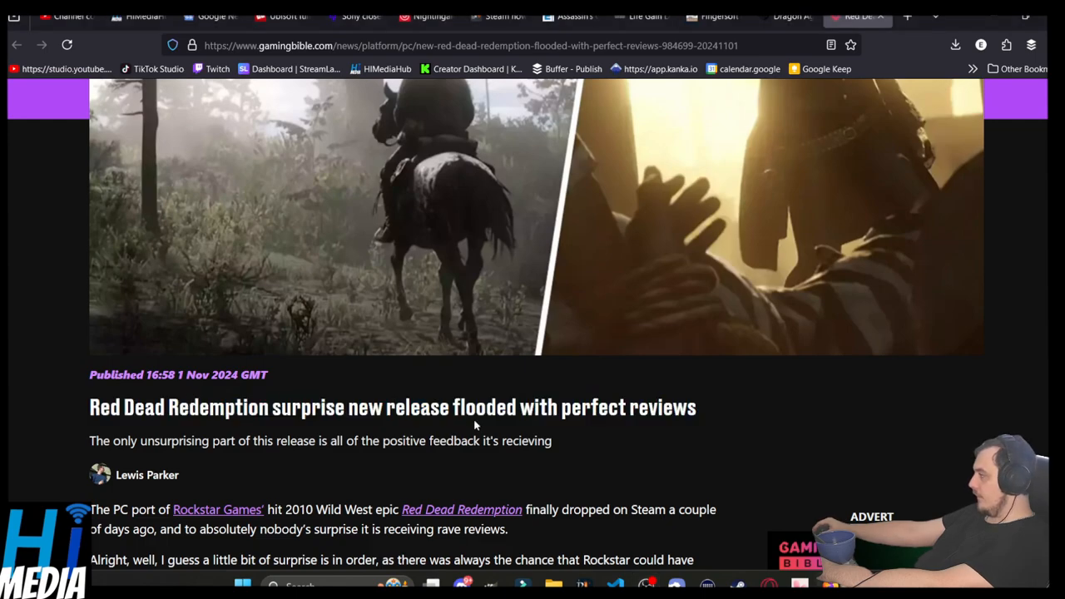
# Step: Read the Red Dead Redemption reviews article, highlighting the 2000+ reviews figure and Life is Strange: Double Exposure title
pyautogui.scroll(-3)
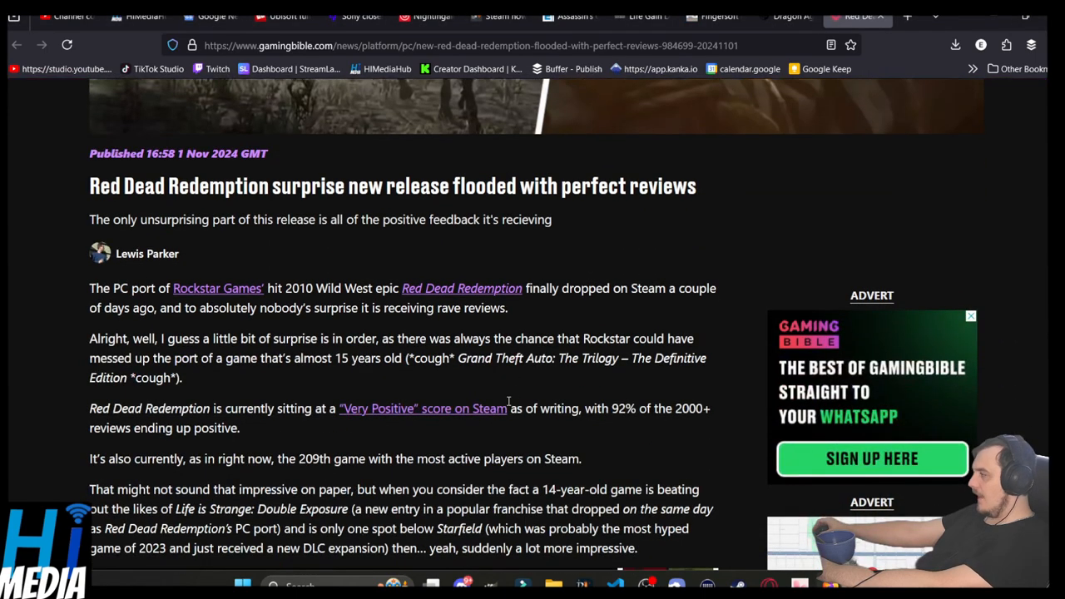
pyautogui.moveTo(403, 364)
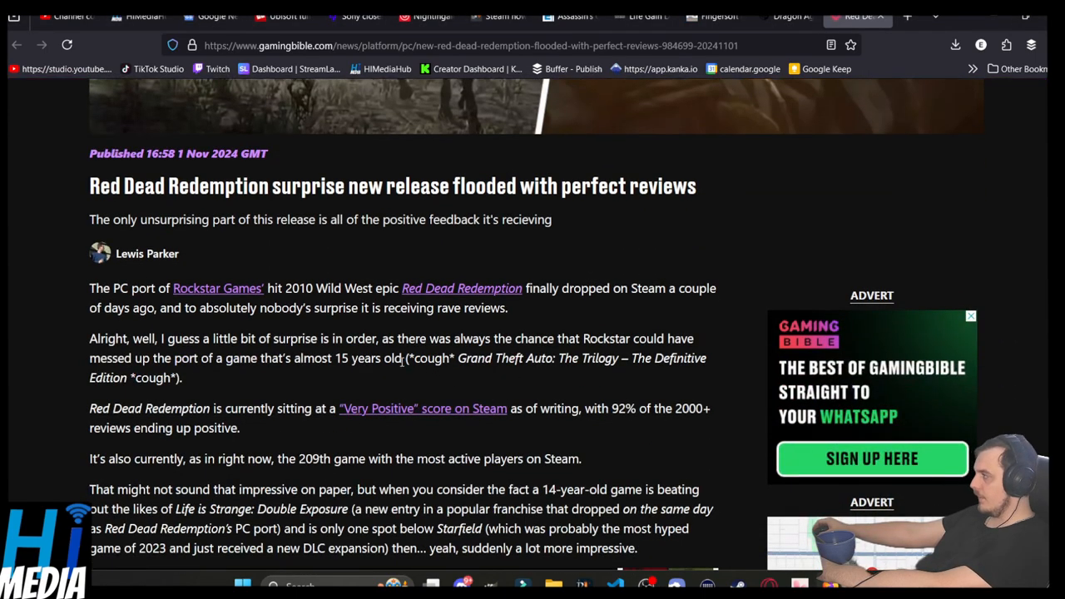
pyautogui.moveTo(216, 343)
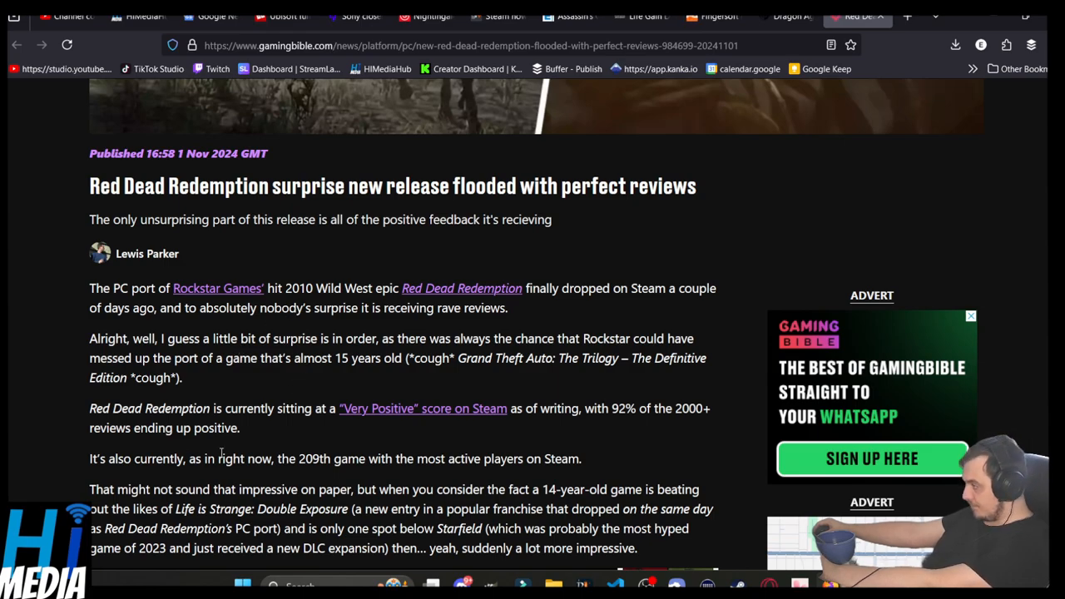
pyautogui.moveTo(257, 432)
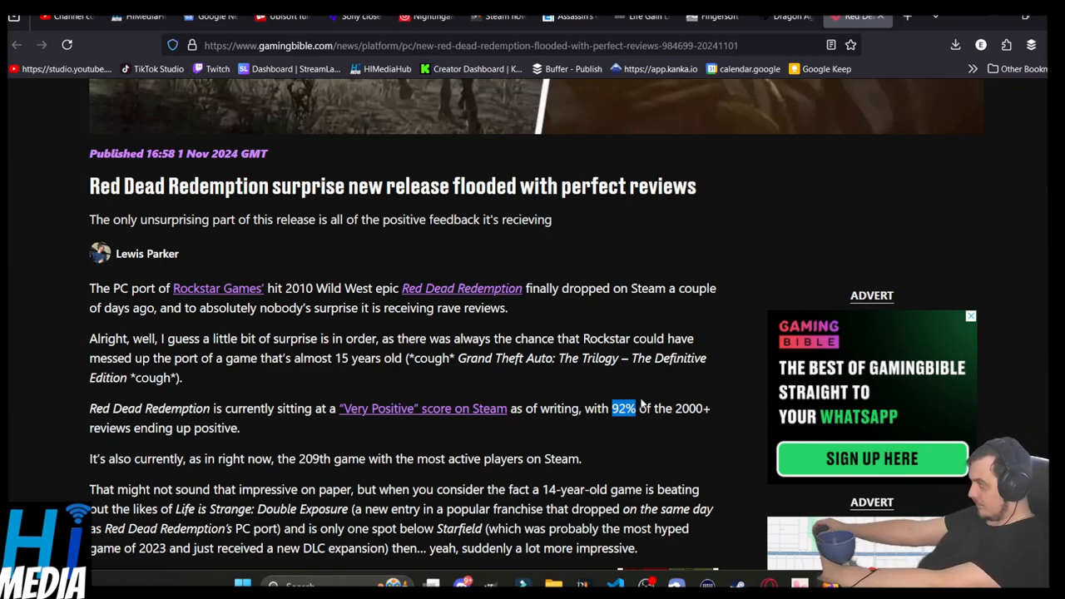
pyautogui.doubleClick(692, 410)
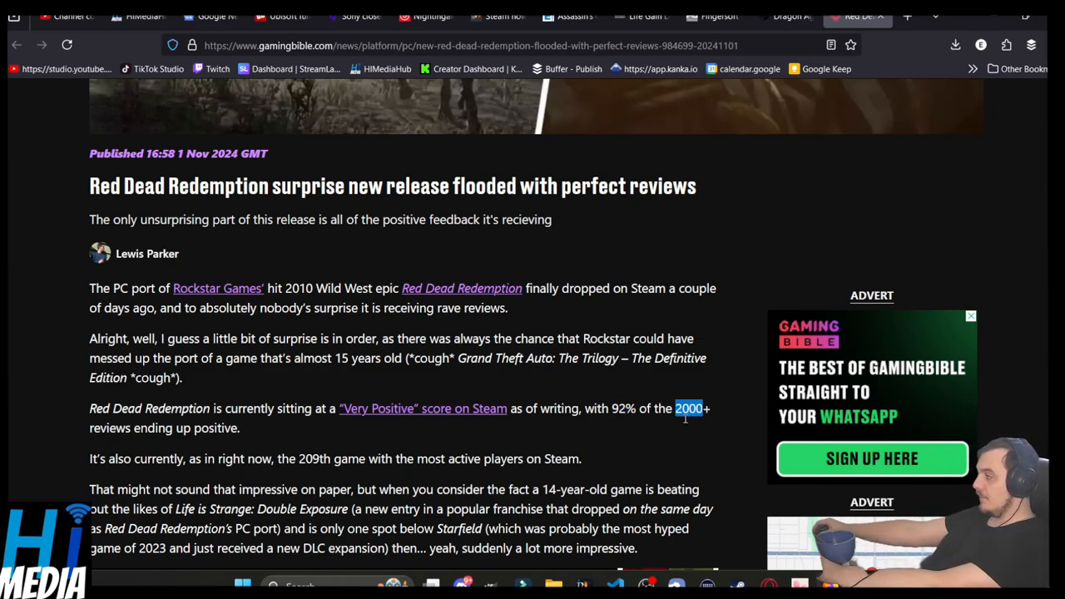
pyautogui.scroll(-3)
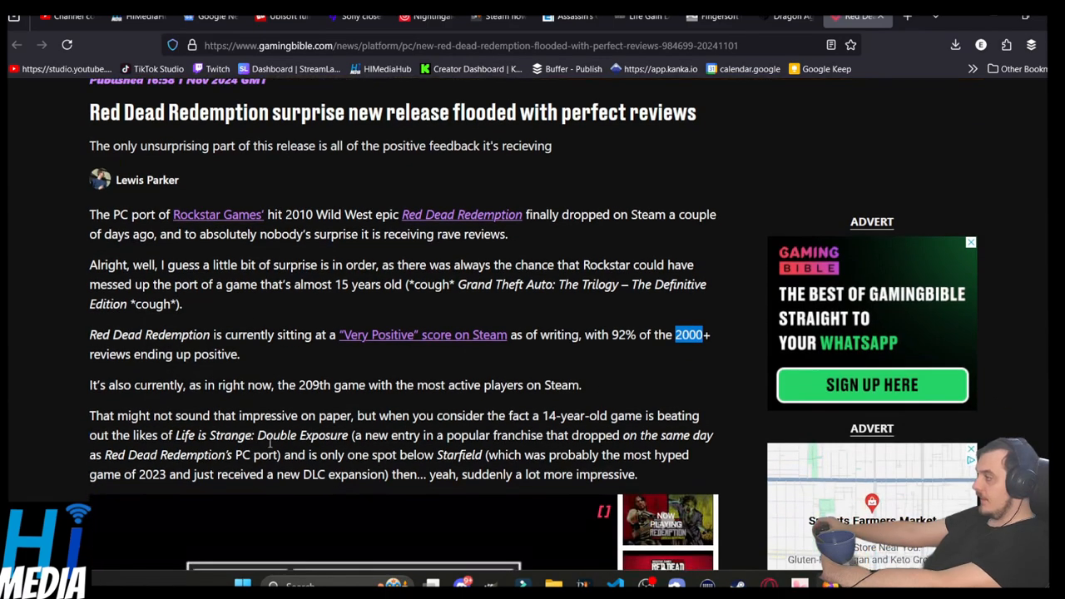
pyautogui.doubleClick(313, 384)
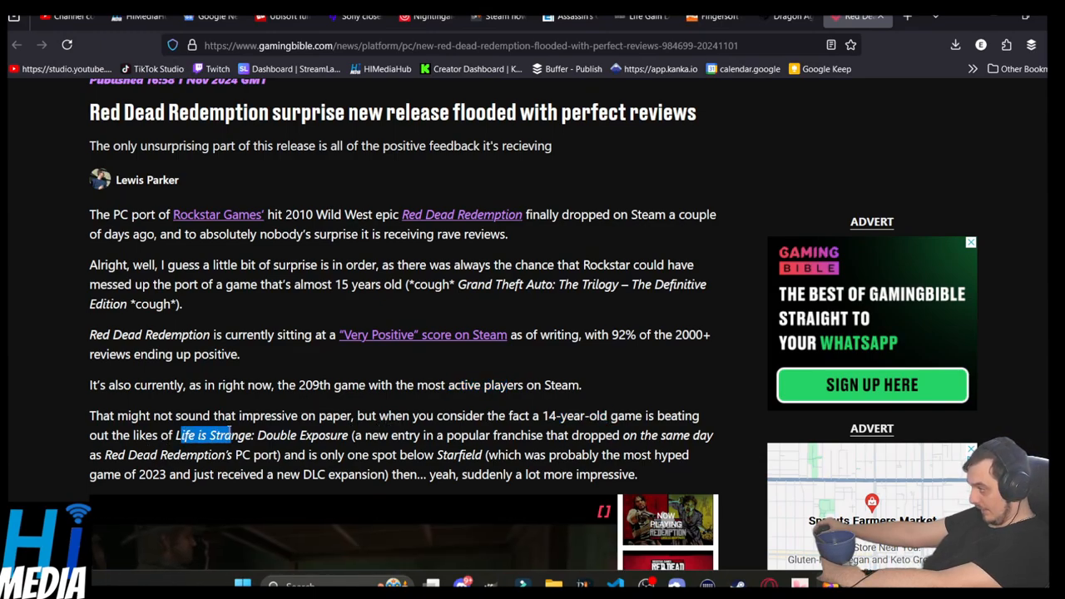
pyautogui.moveTo(176, 434); pyautogui.dragTo(348, 434)
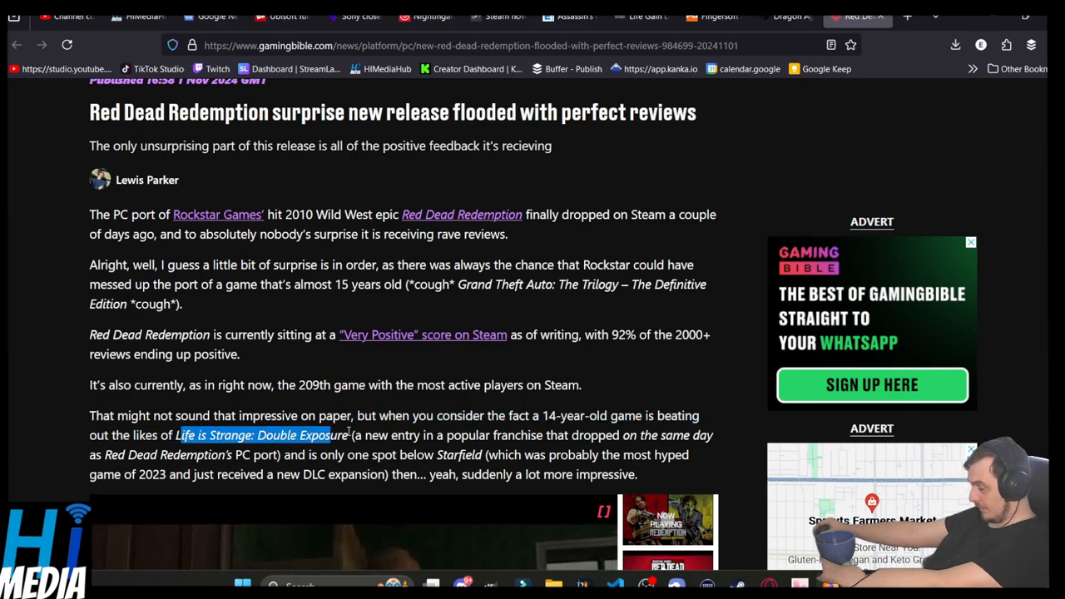